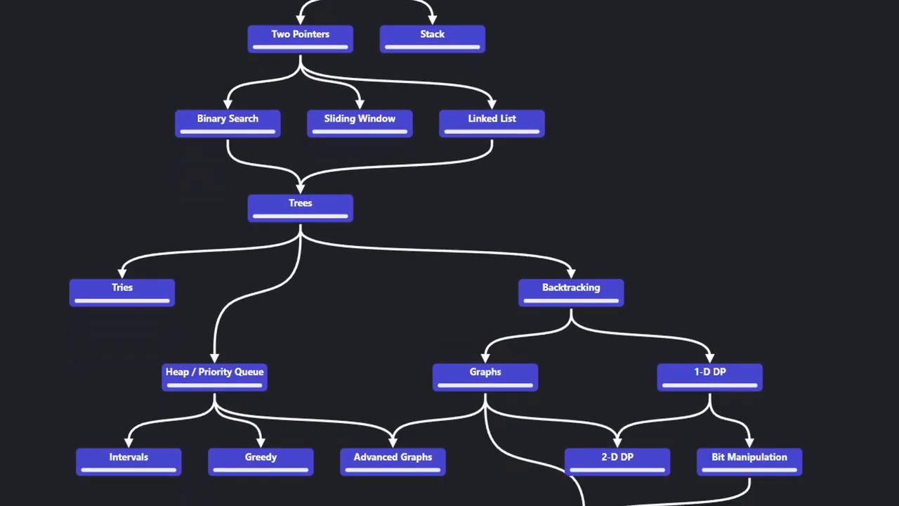
- Circle str2, arrow it to str1, and outline Example 2's inputs and outputs
click(300, 203)
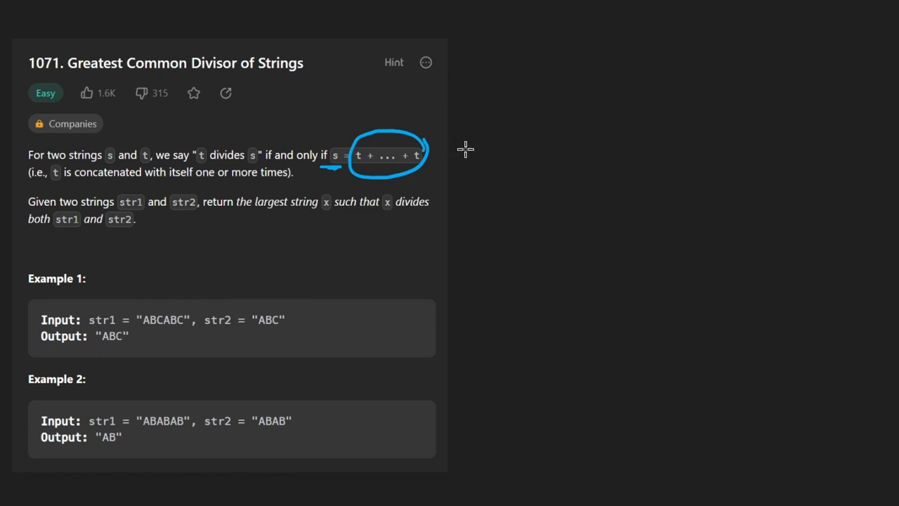
mouse_move(444, 161)
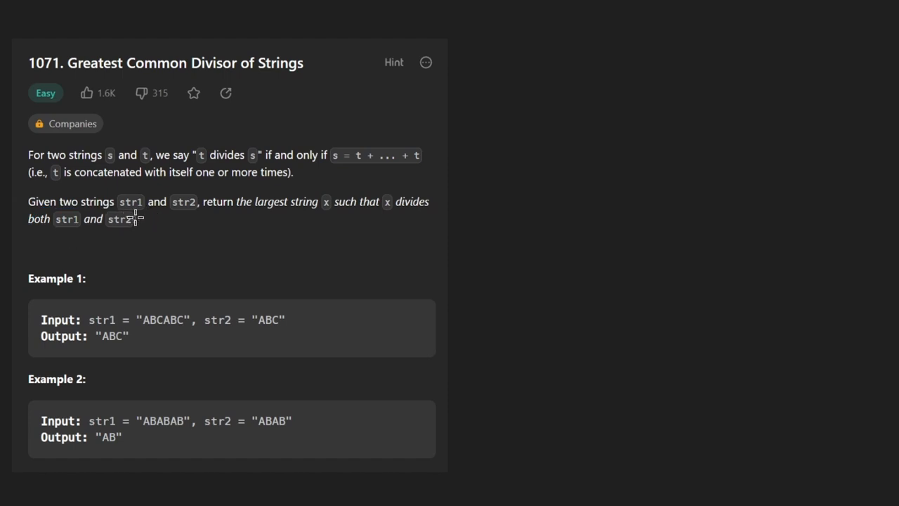
drag(105, 211, 120, 232)
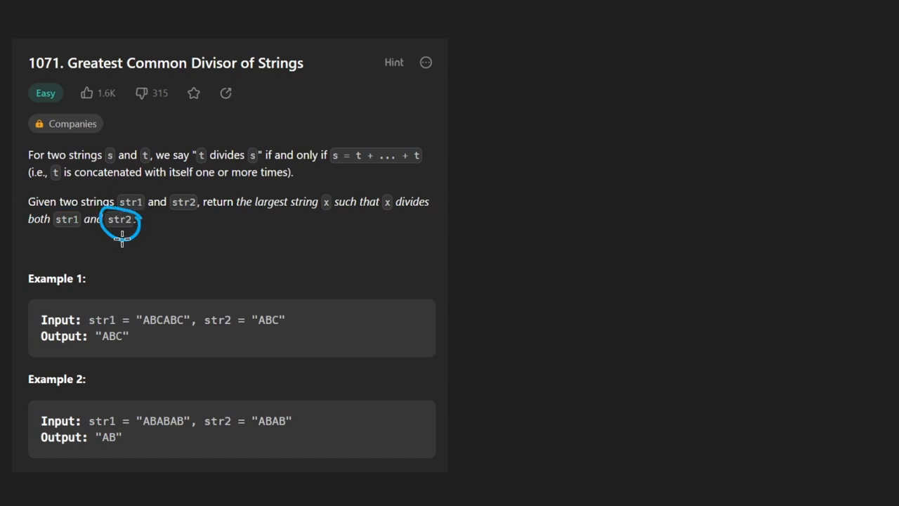
drag(123, 242, 67, 242)
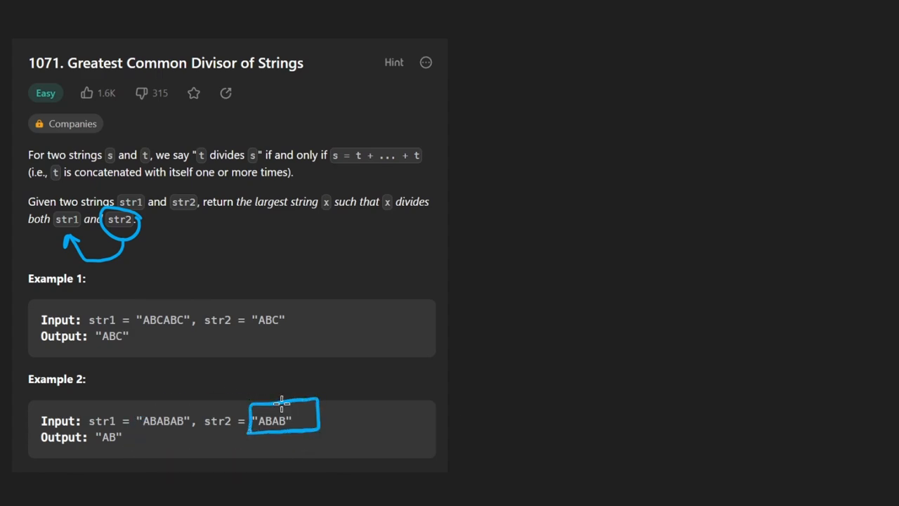
drag(295, 393, 187, 397)
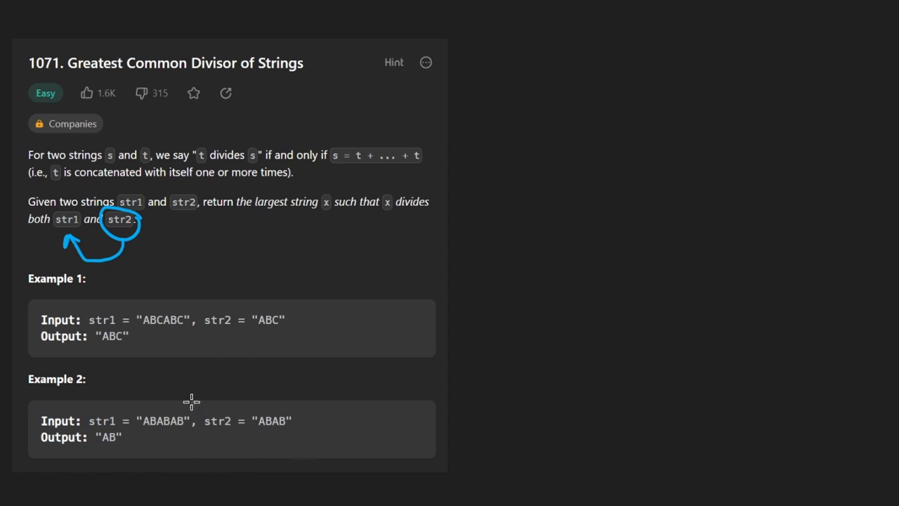
mouse_move(128, 441)
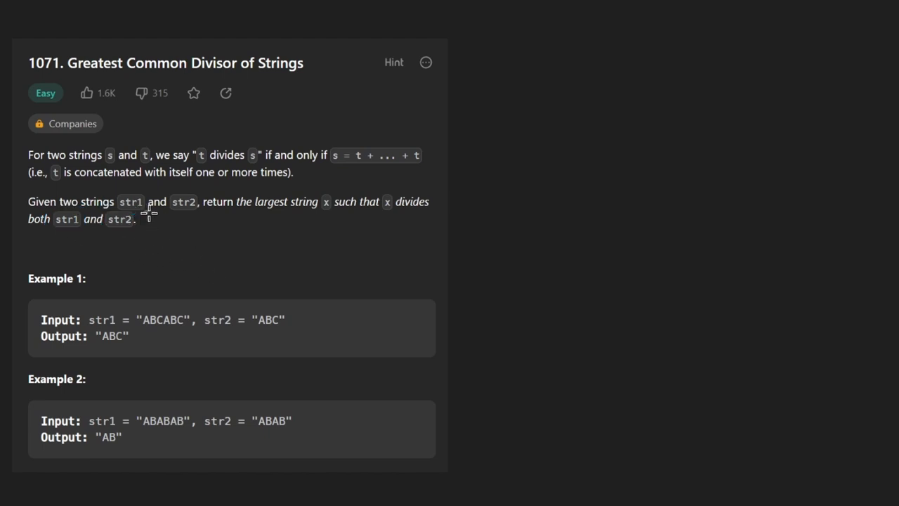
mouse_move(276, 288)
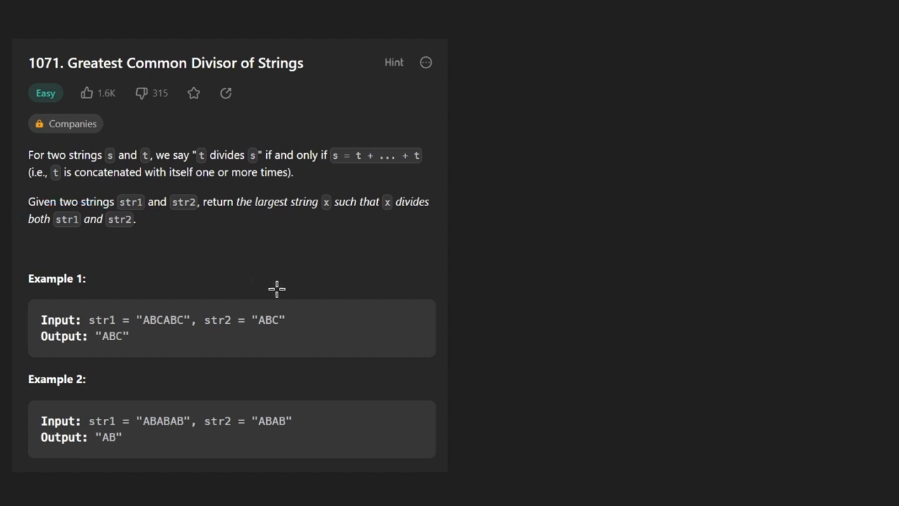
drag(199, 282, 305, 286)
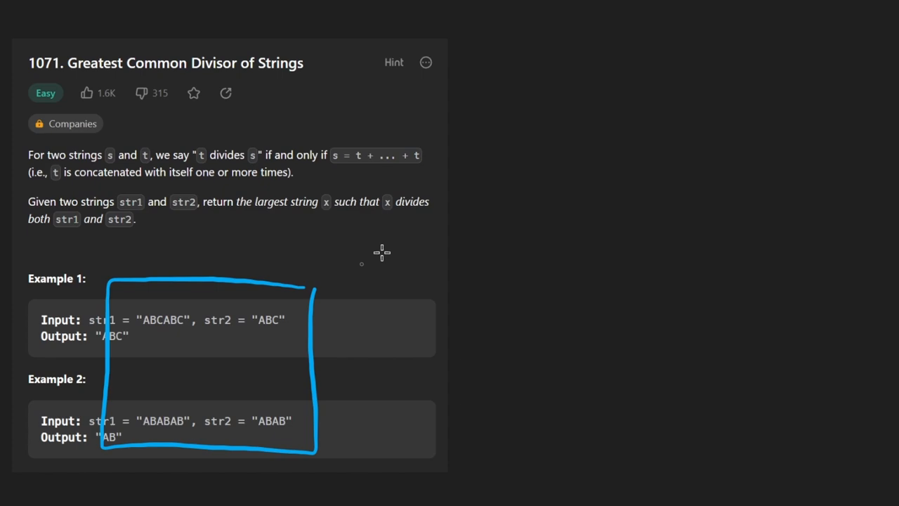
mouse_move(494, 173)
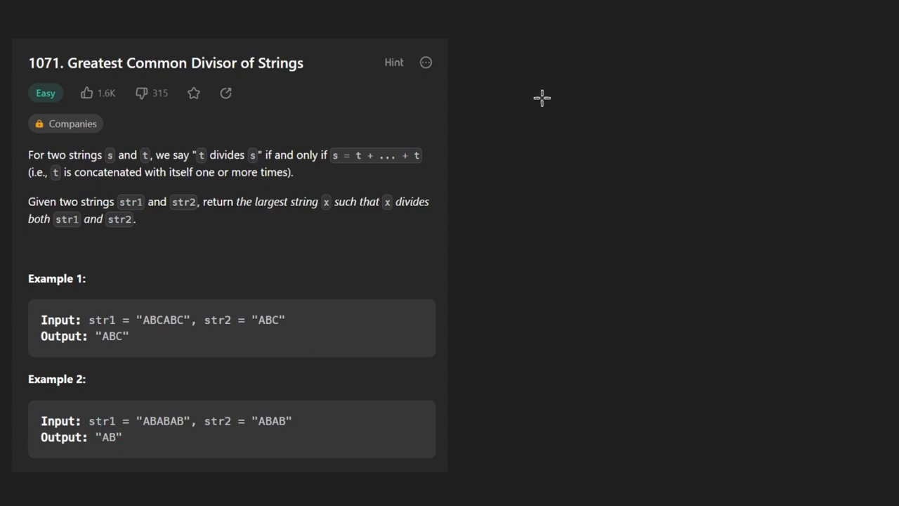
mouse_move(541, 100)
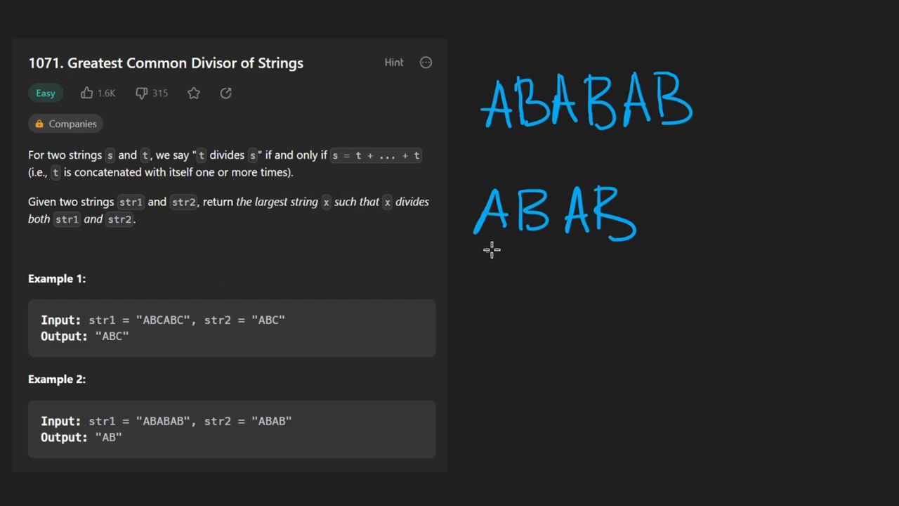
mouse_move(711, 86)
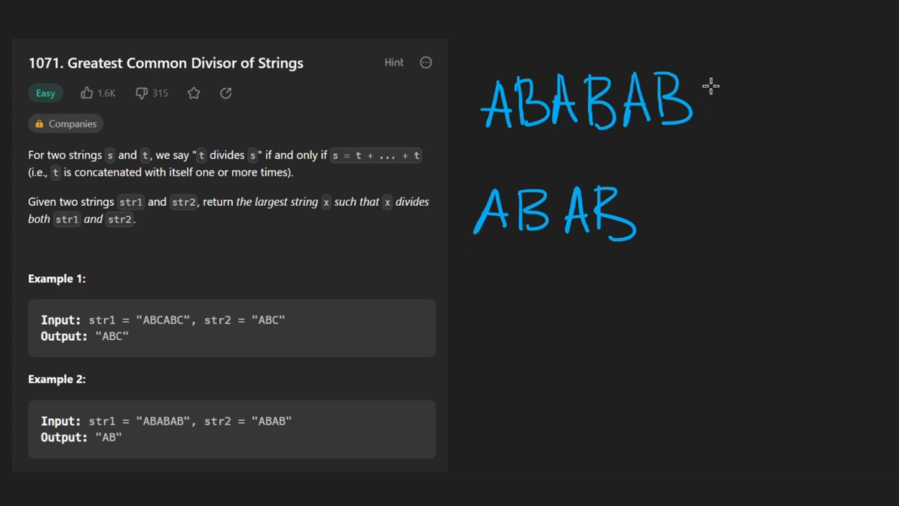
mouse_move(497, 224)
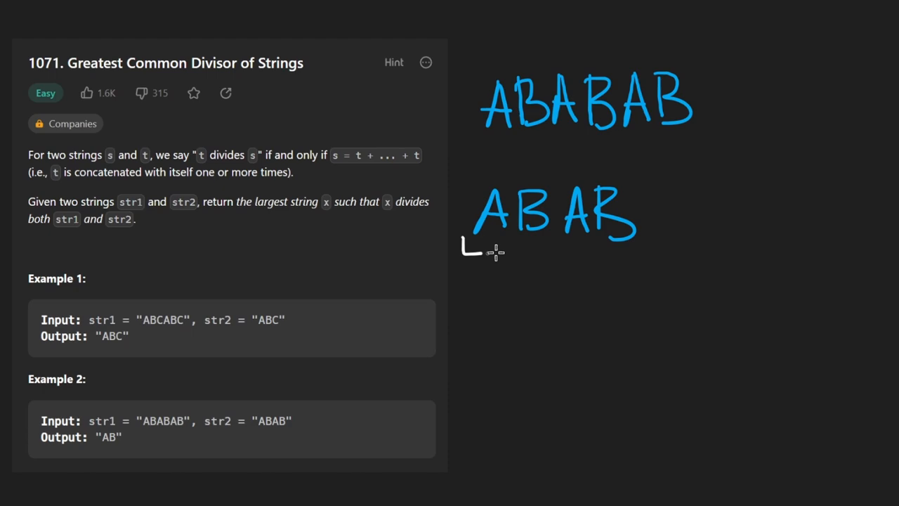
- Bracket ABAB's first letter, then AB, then all of ABAB as candidate x
drag(492, 249, 488, 344)
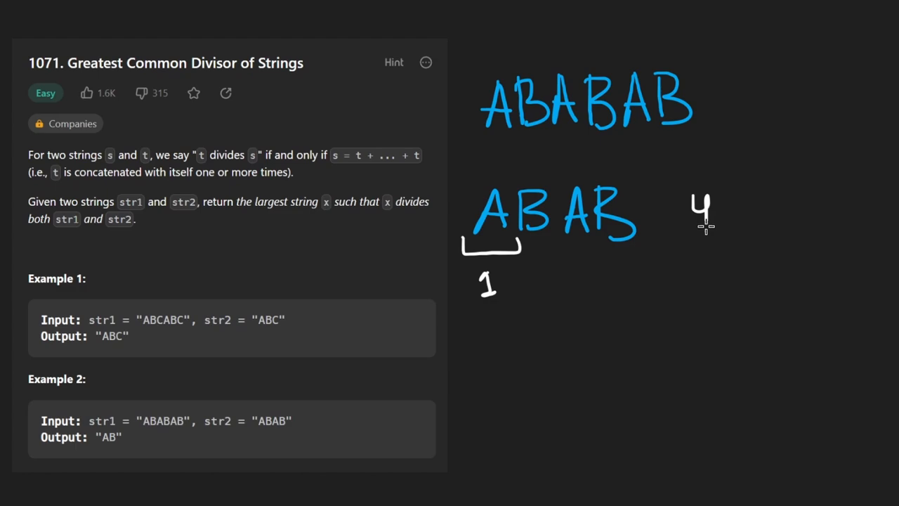
mouse_move(655, 232)
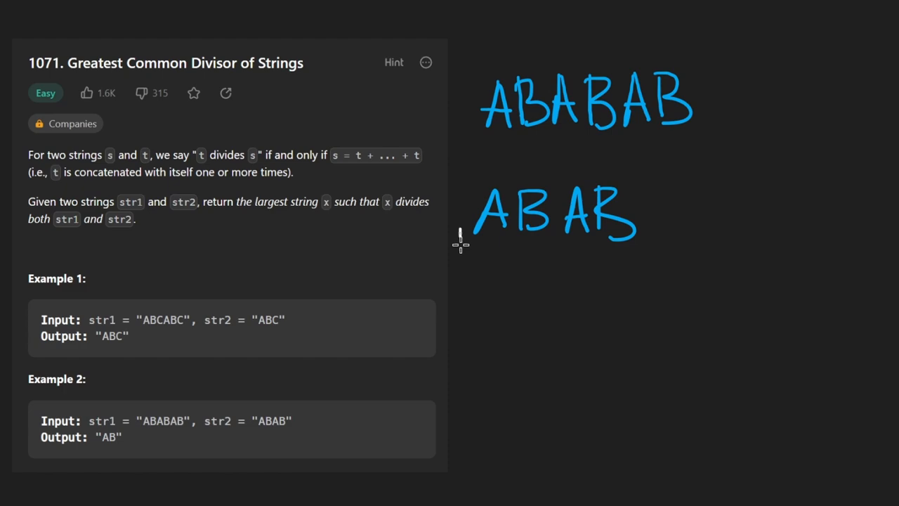
drag(460, 243, 562, 242)
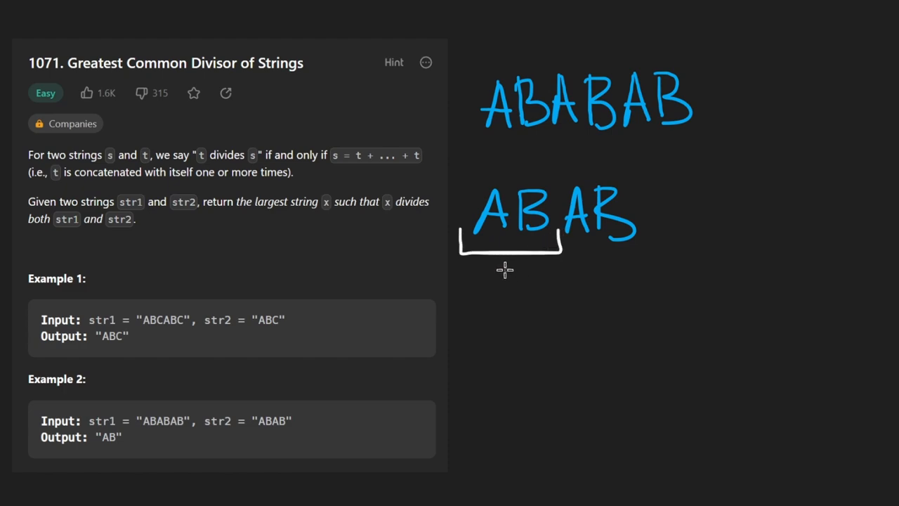
drag(463, 217, 661, 190)
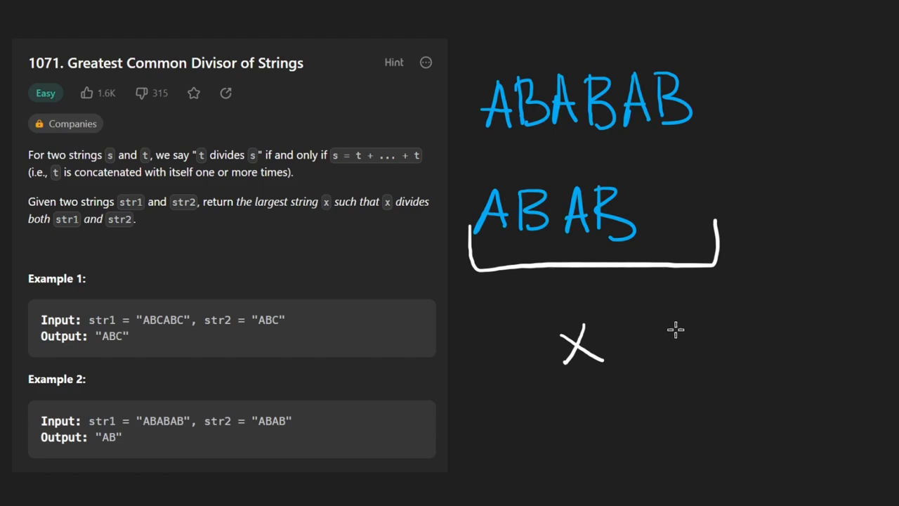
mouse_move(638, 339)
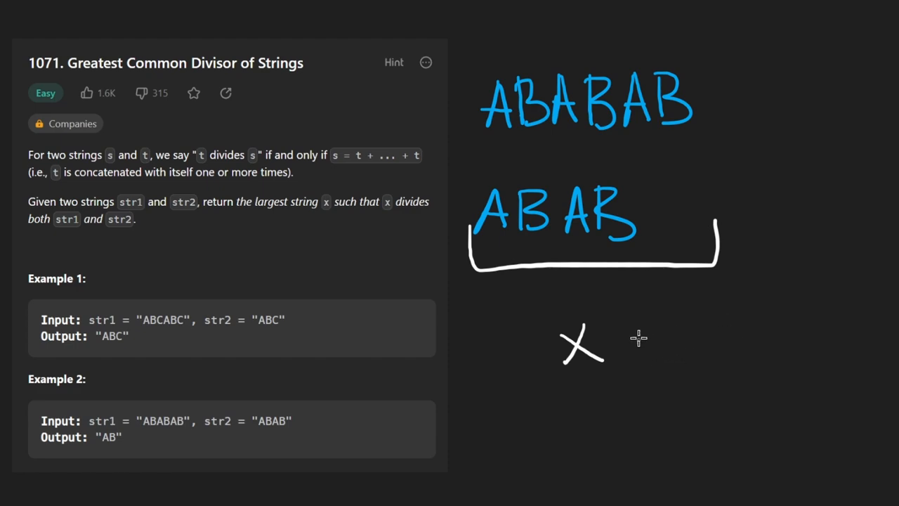
- Mark A as candidate x, circle ABAB, link x to length, and write L1 % length = 0
drag(639, 338, 731, 344)
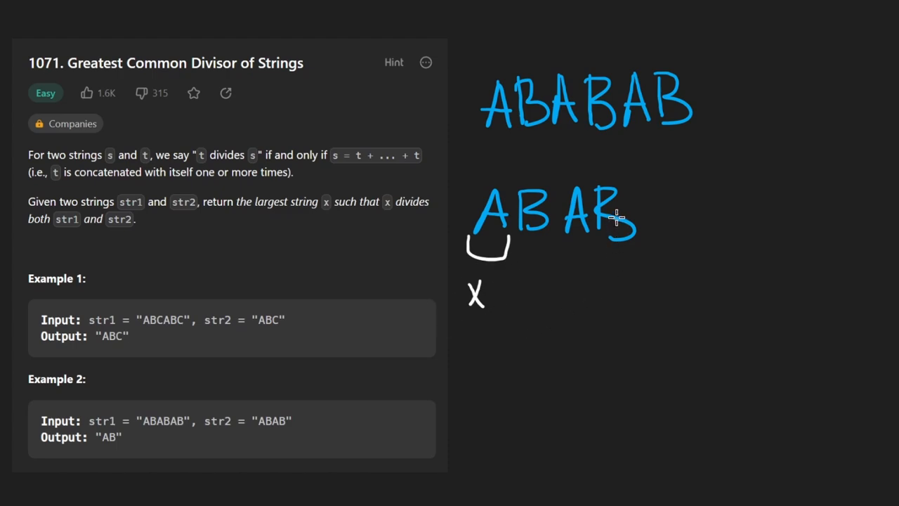
drag(492, 239, 660, 197)
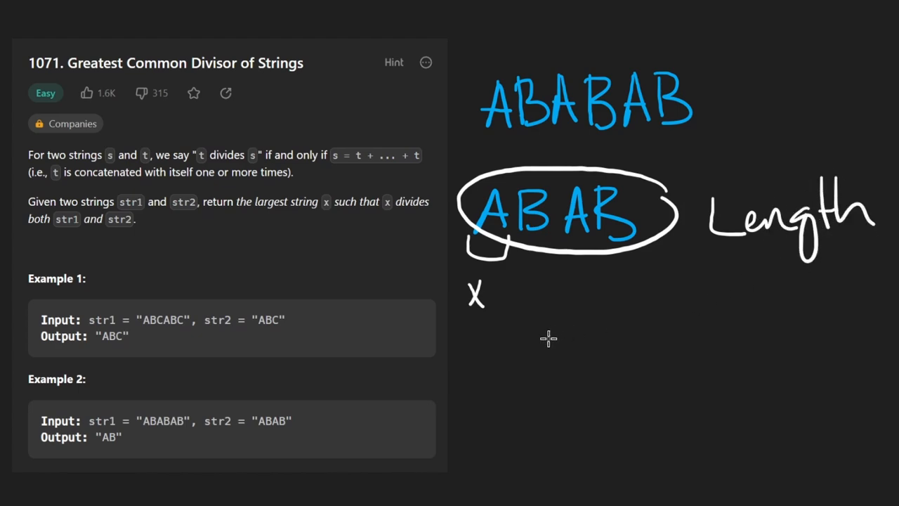
drag(636, 446, 580, 281)
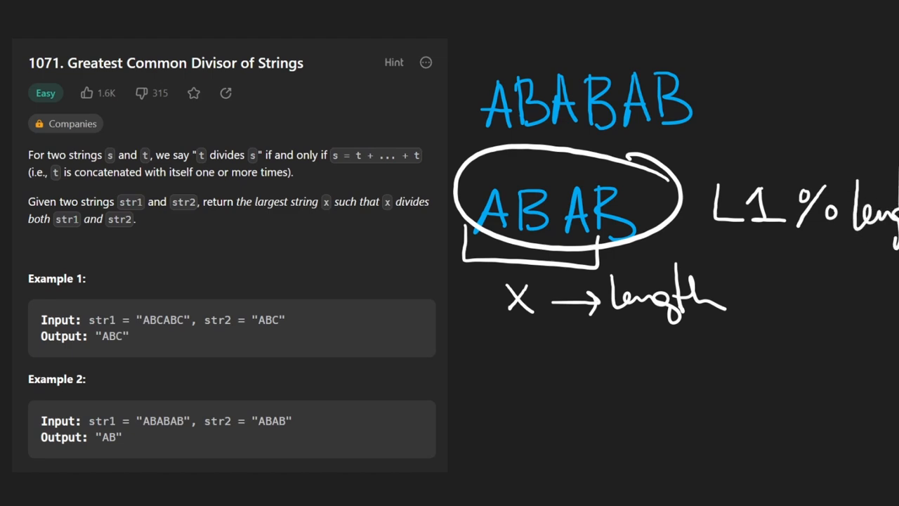
drag(766, 258, 797, 272)
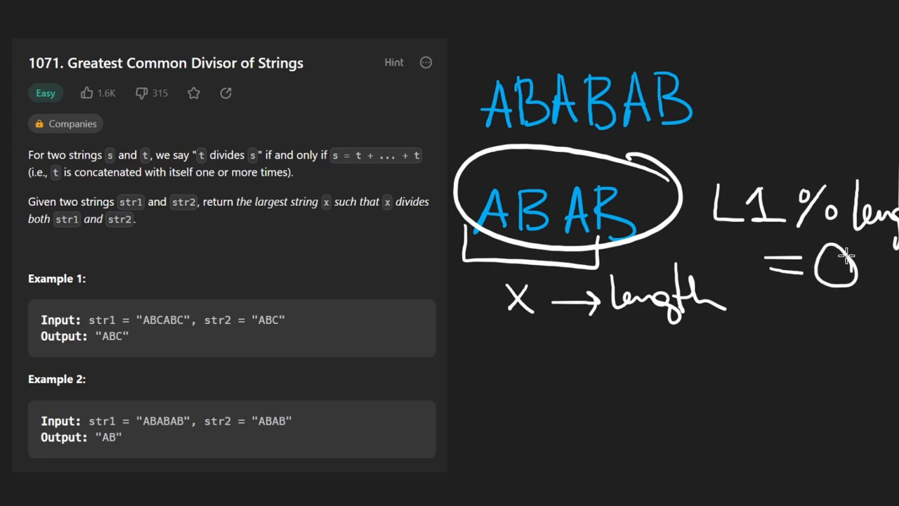
mouse_move(473, 329)
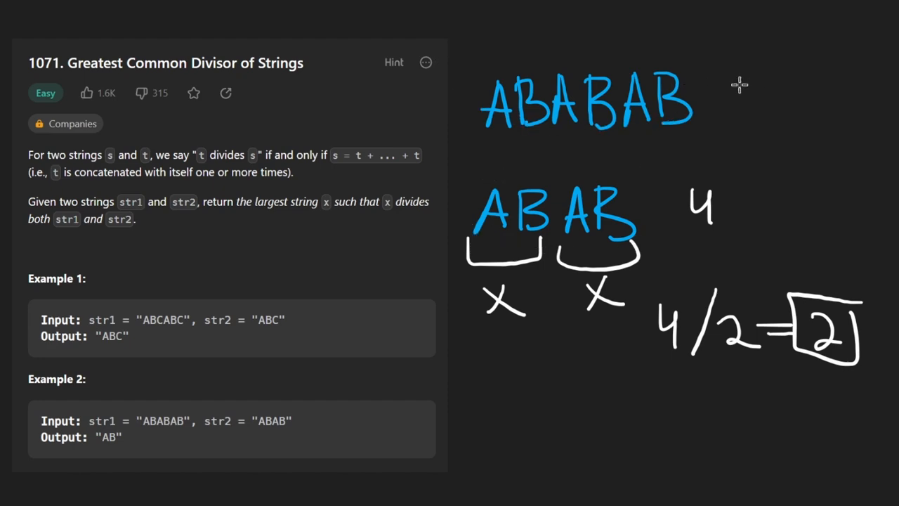
- Circle ABABAB and begin checking its length 6 divided by 2
drag(744, 64, 738, 113)
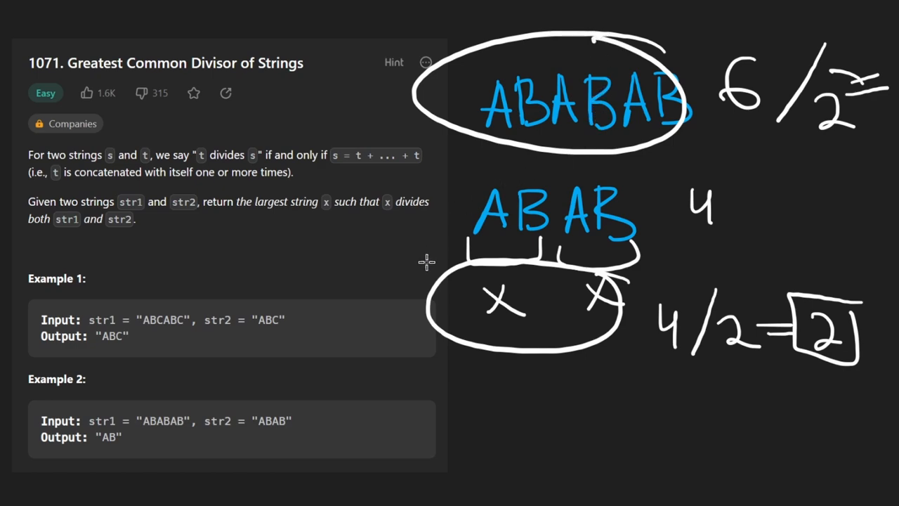
mouse_move(387, 300)
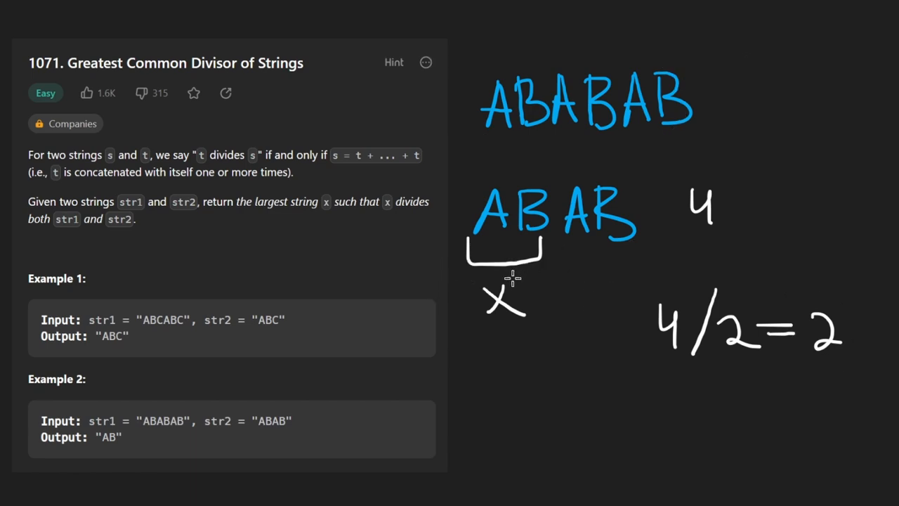
- Undo the extra annotations and write n as the length of ABAB
key(ctrl+z)
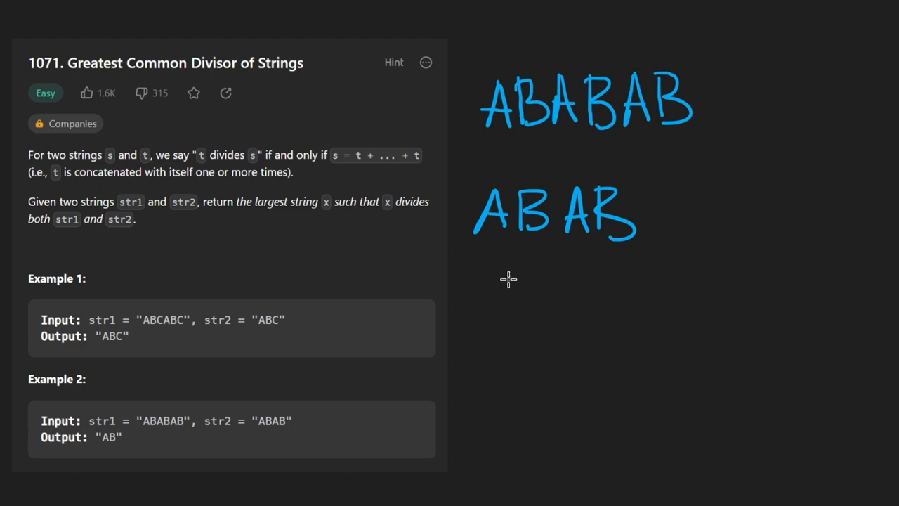
drag(457, 253, 636, 264)
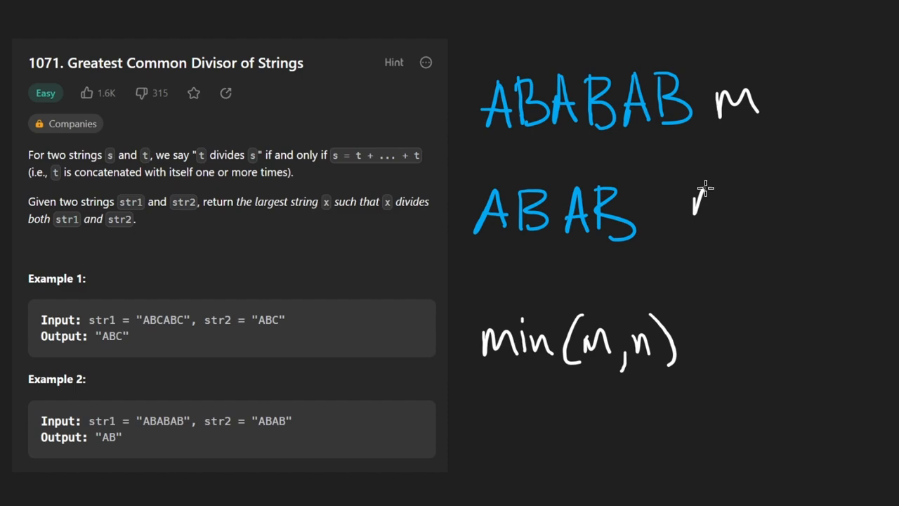
drag(544, 305, 690, 302)
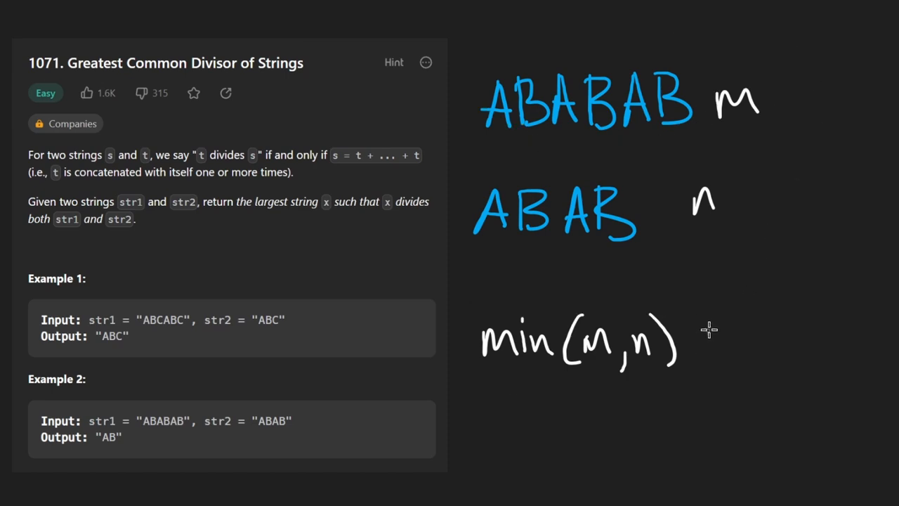
- Write the complexity min(m,n) · (n+m) below the sketch
drag(734, 326, 741, 365)
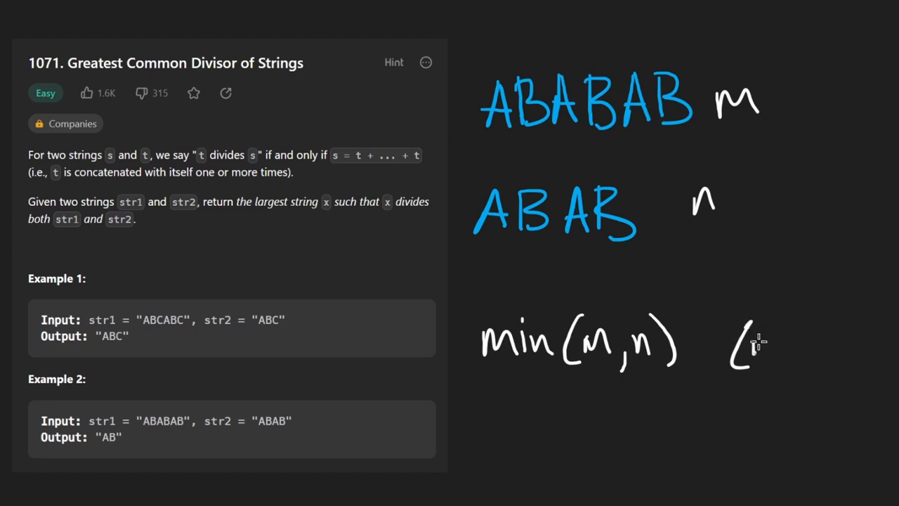
drag(749, 331, 854, 379)
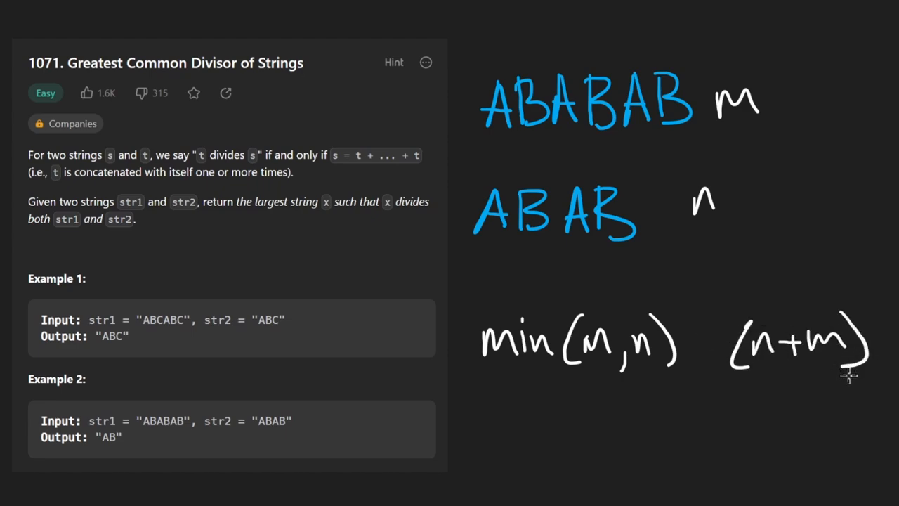
click(698, 346)
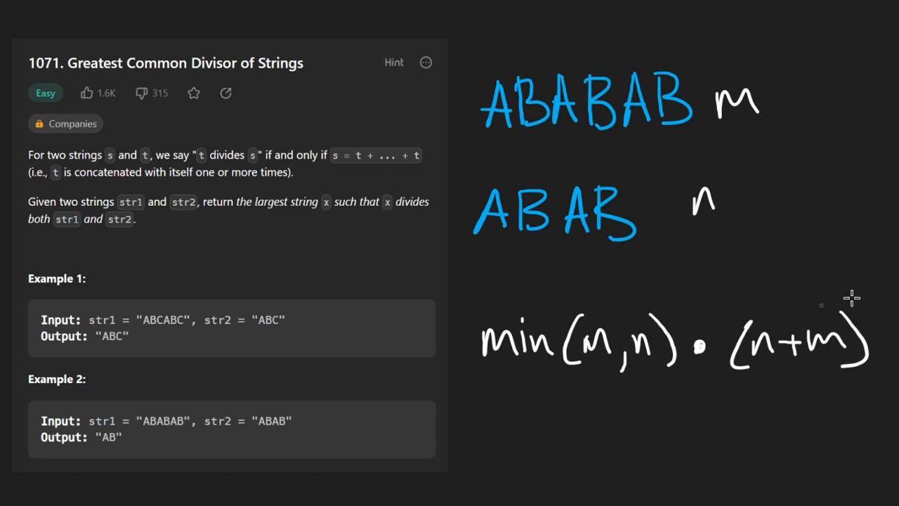
drag(601, 274, 801, 345)
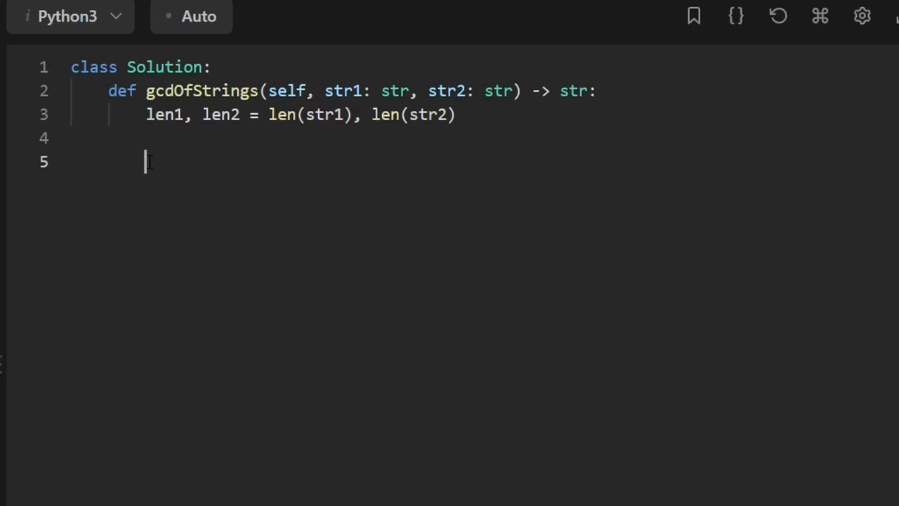
- Write a loop over range(min(len1, len2), 0, -1) with an isDivisor check
text(for l)
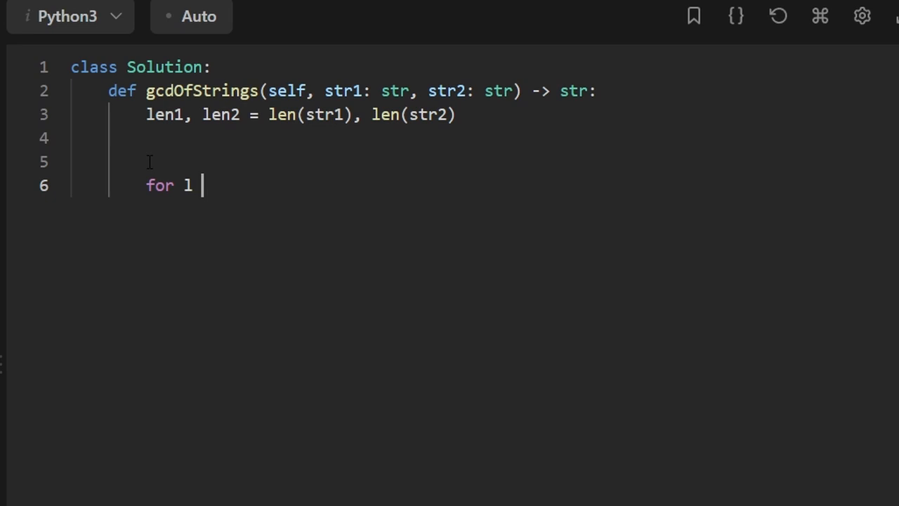
text(in ra)
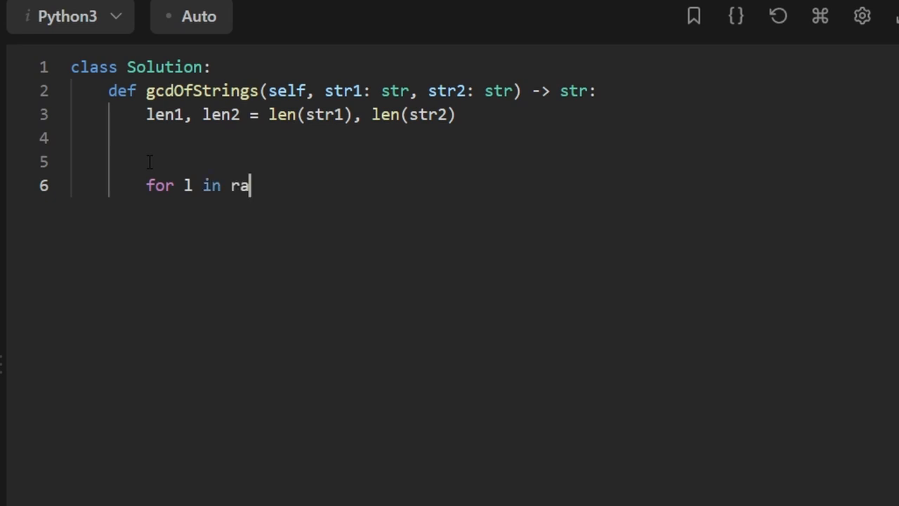
text(nge(min(len1, len2)
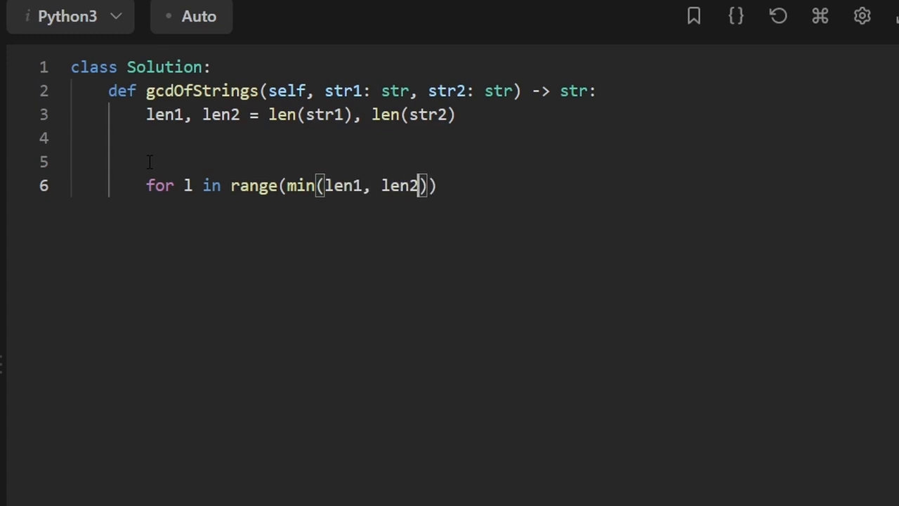
text(:)
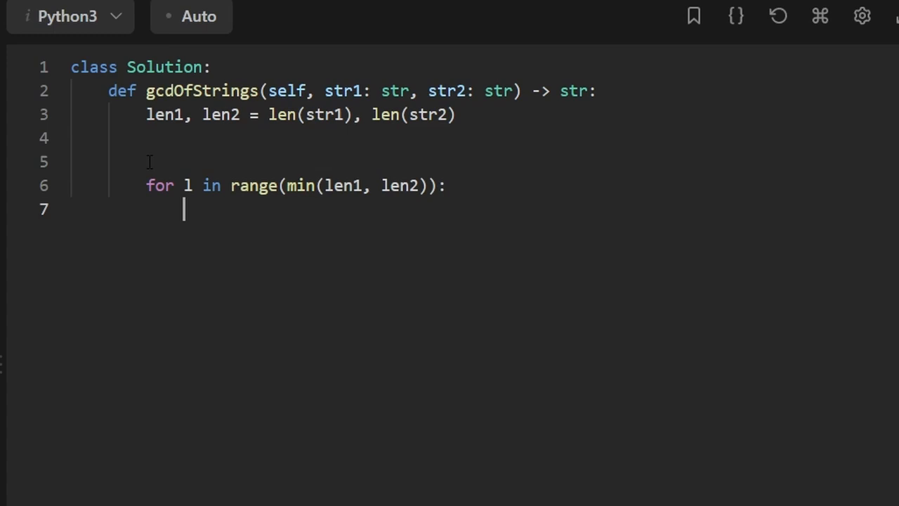
text(if isDiv)
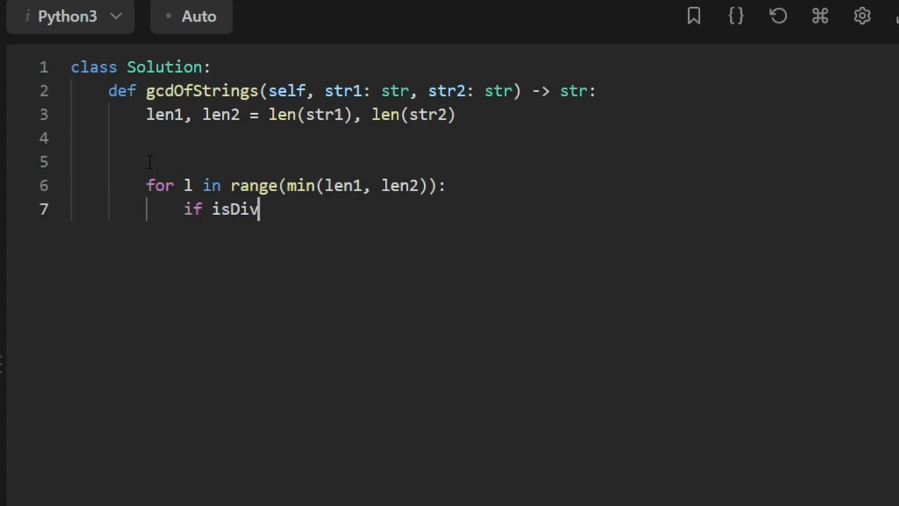
text(isor()
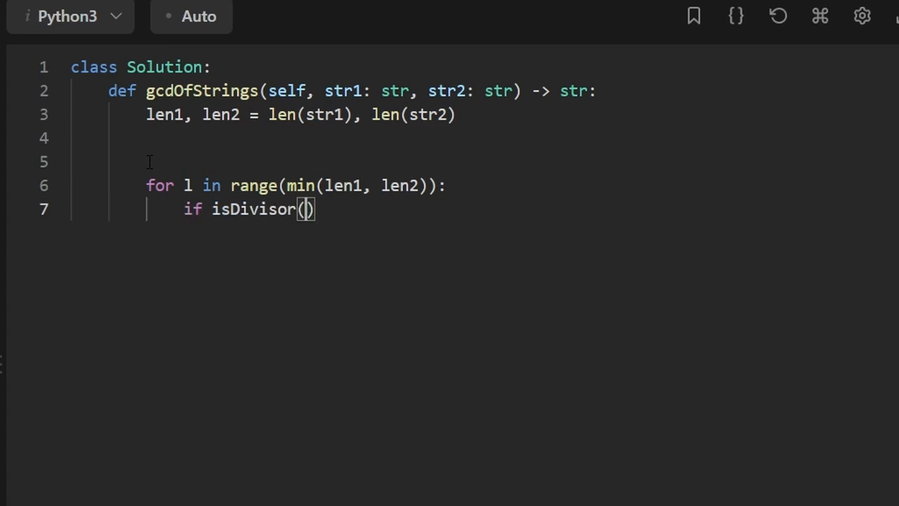
text(s)
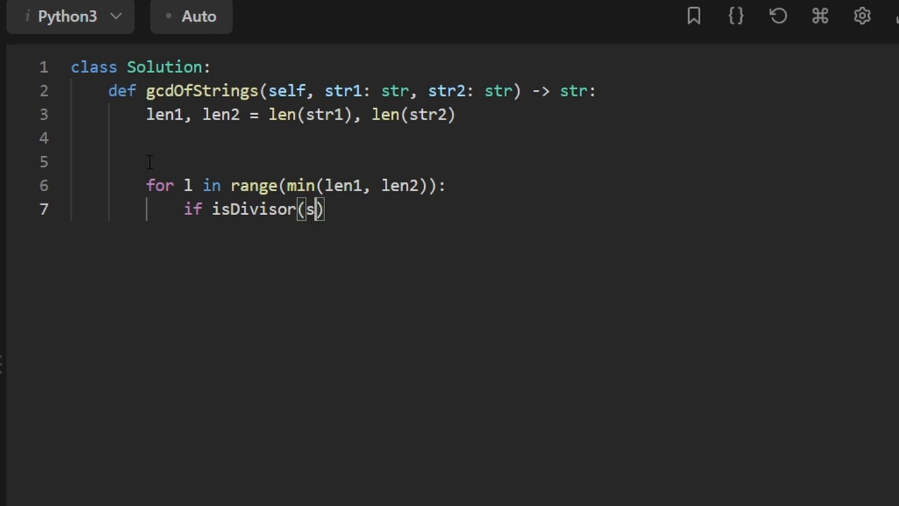
text(tr1)
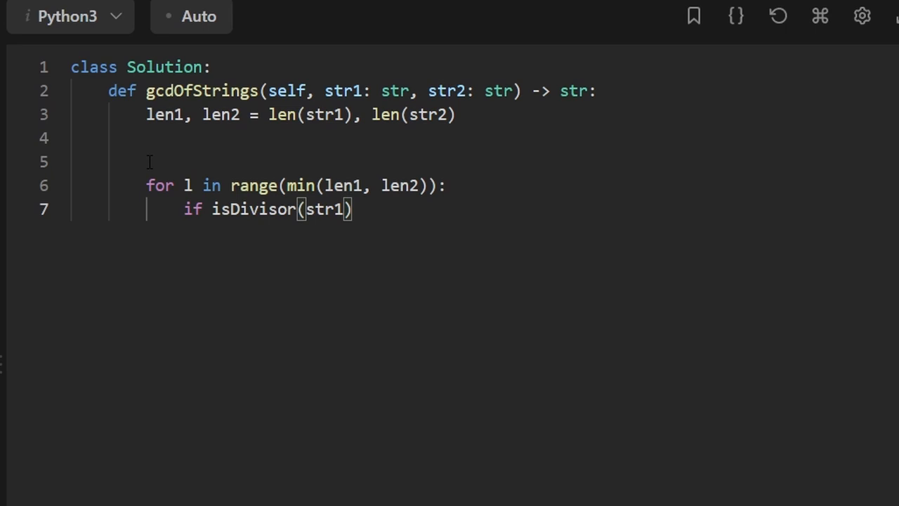
text([])
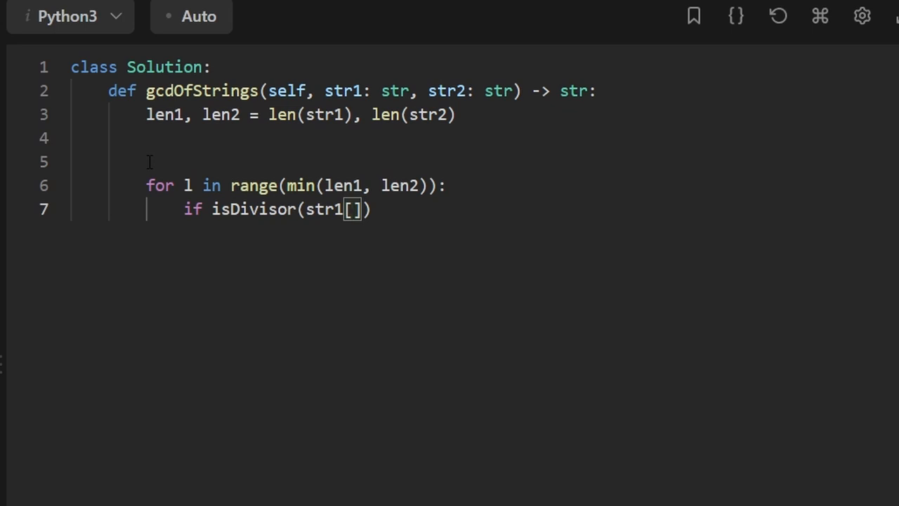
text(:)
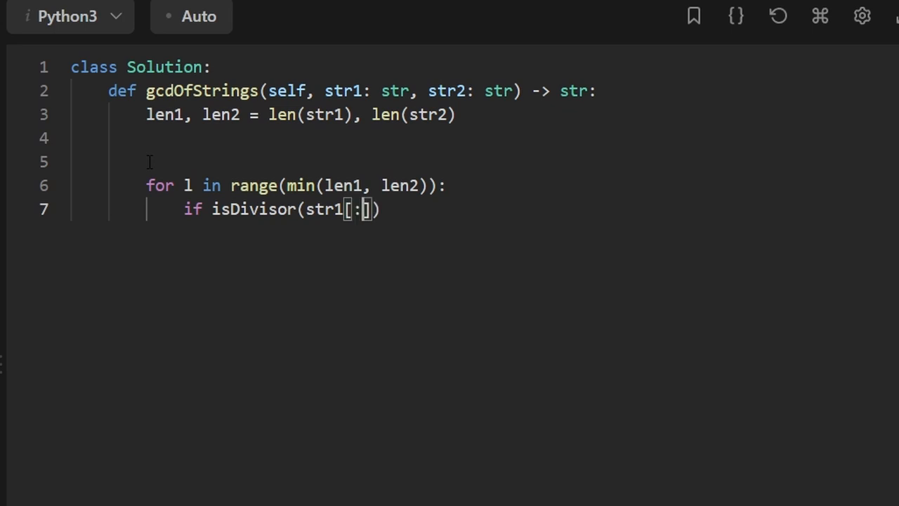
text(1)
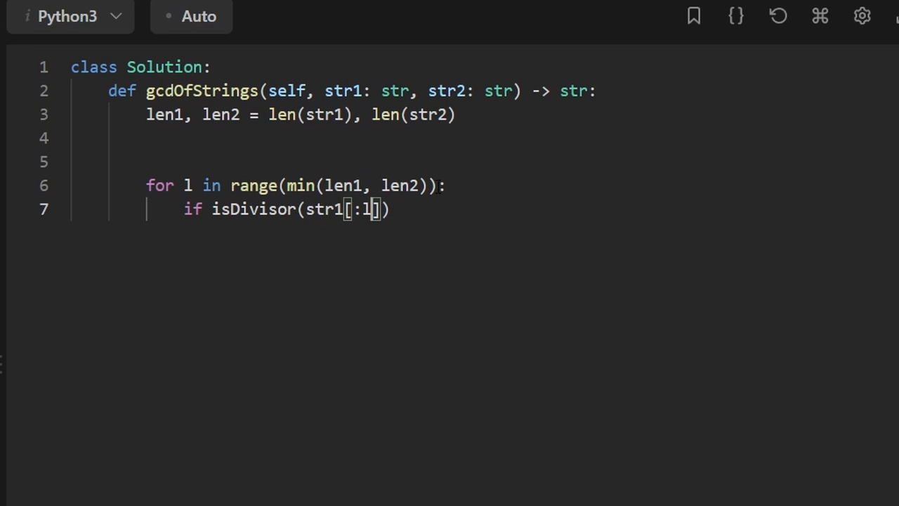
drag(287, 185, 427, 185)
text(,)
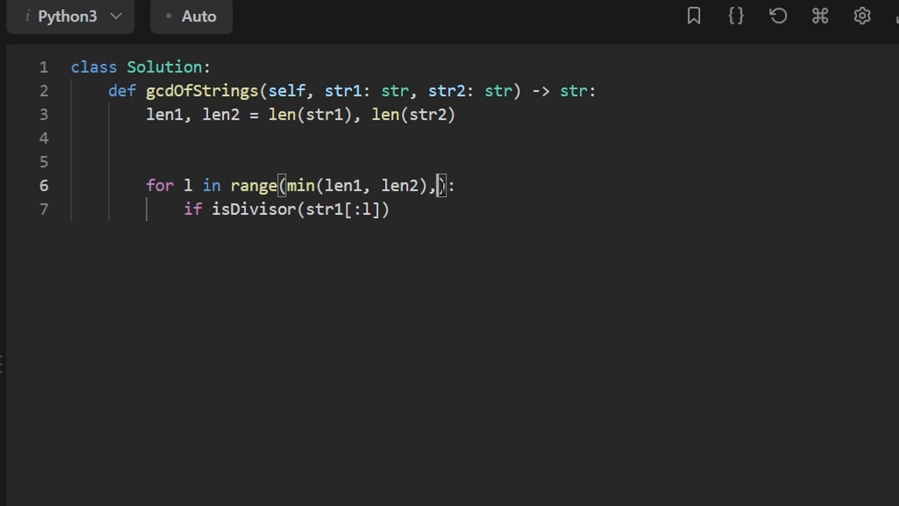
text(0)
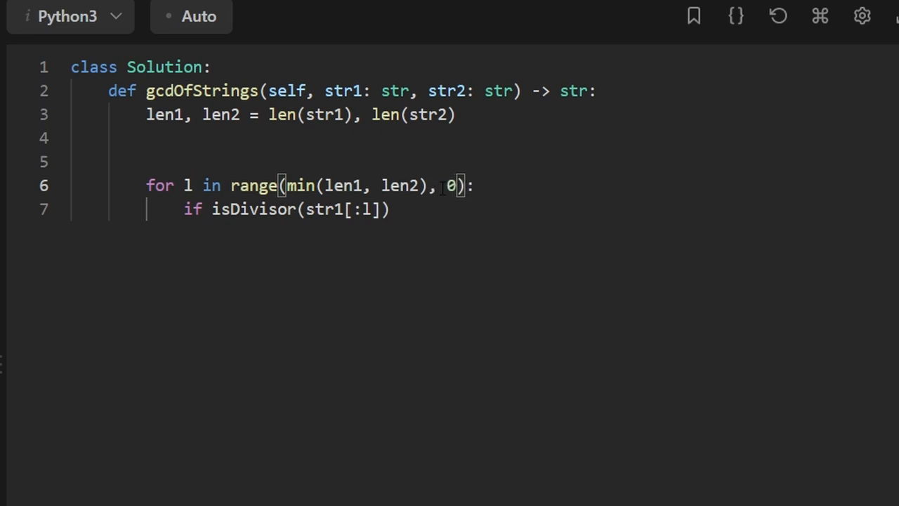
text(, -1)
text(r)
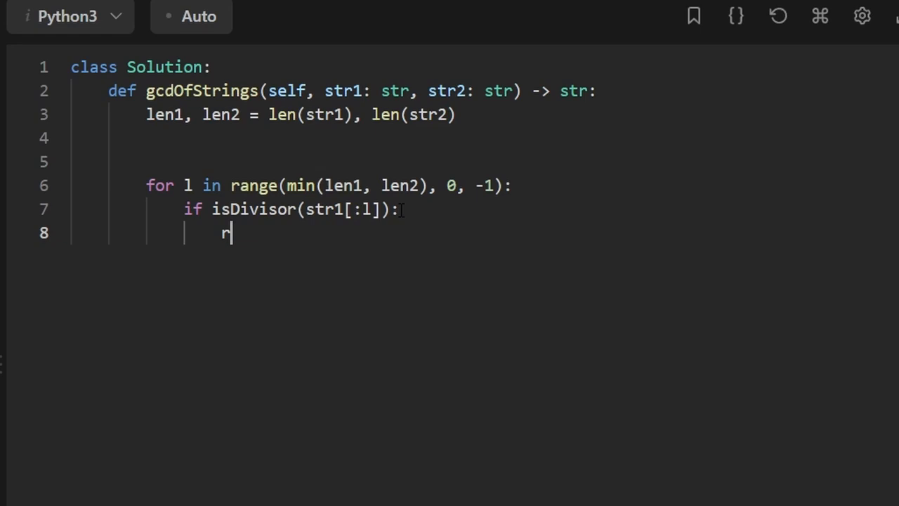
- Return str1[:l] inside the loop, and return "" after it
text(eturn)
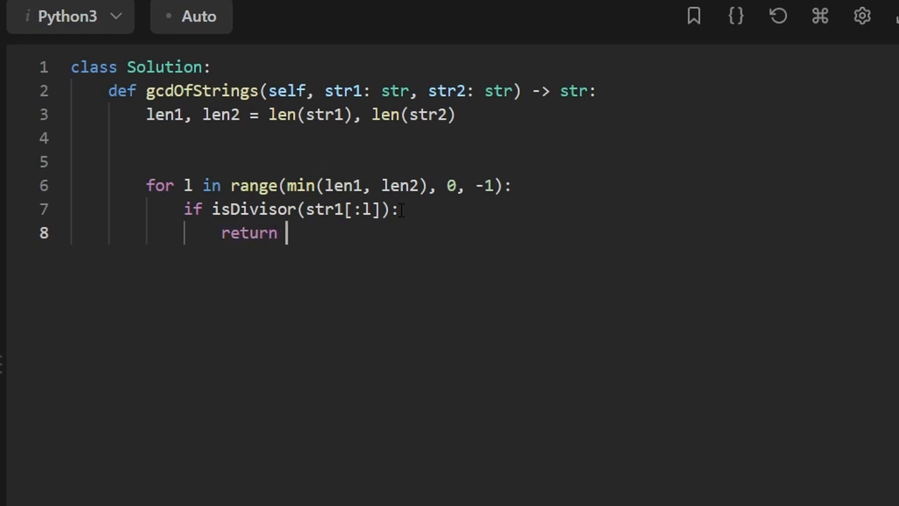
text(str1[])
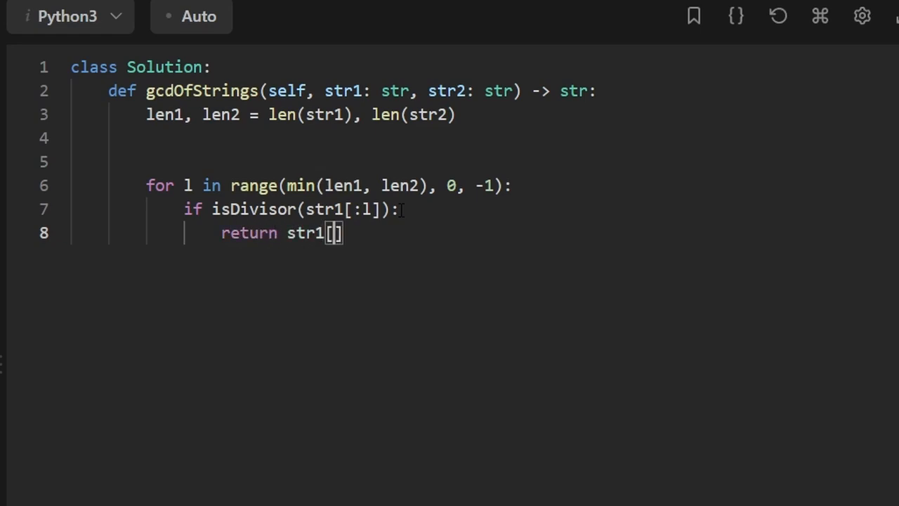
text(:l)
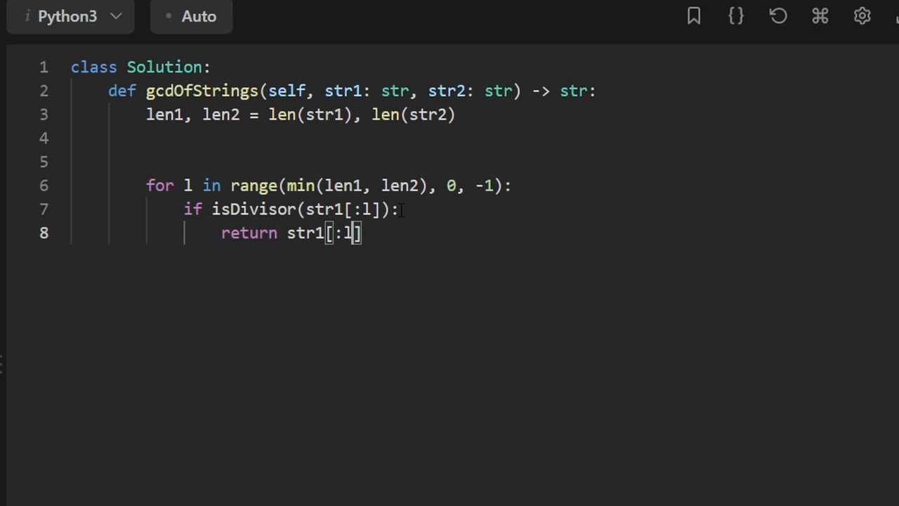
key(Enter)
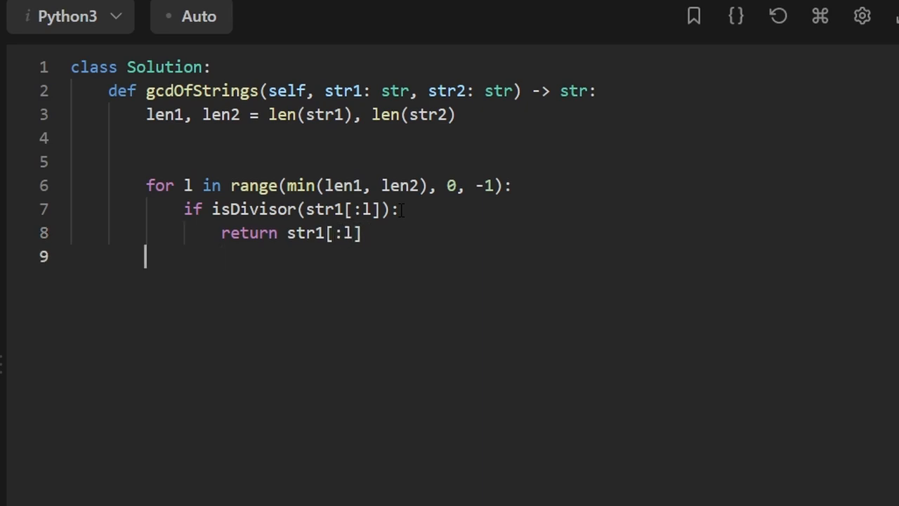
text(return)
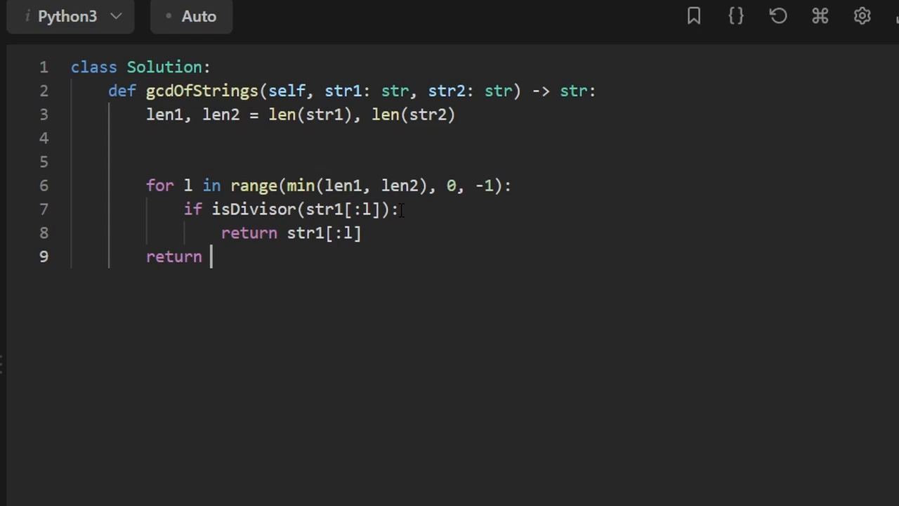
text("")
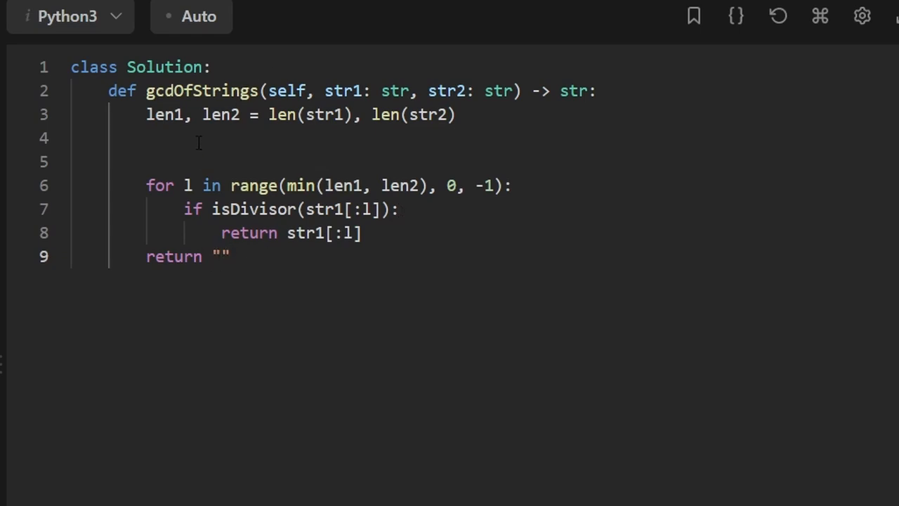
- Define def isDivisor(l): and begin its if len1 % l divisibility check
text(d)
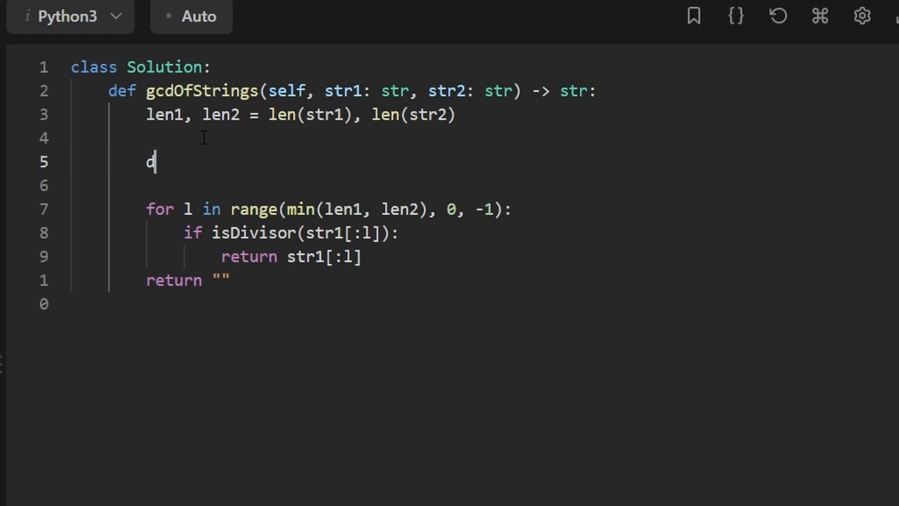
text(ef isDivisor)
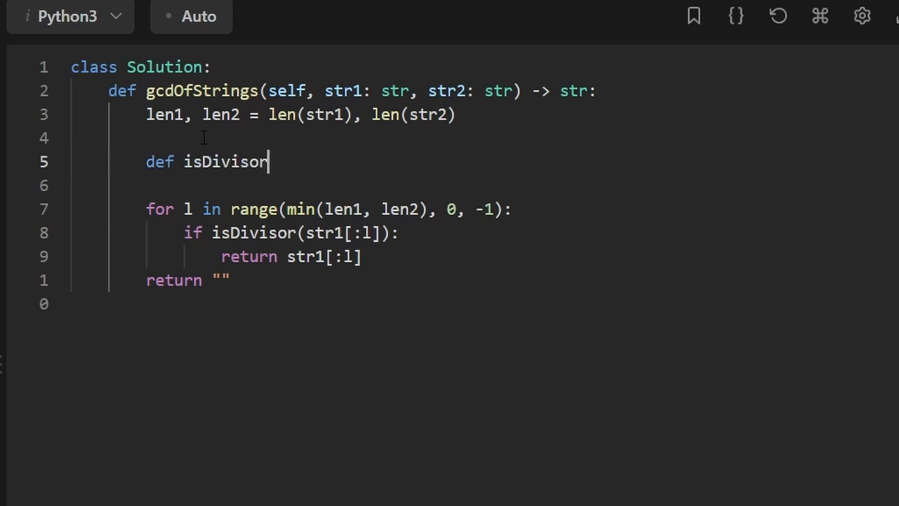
text((l):)
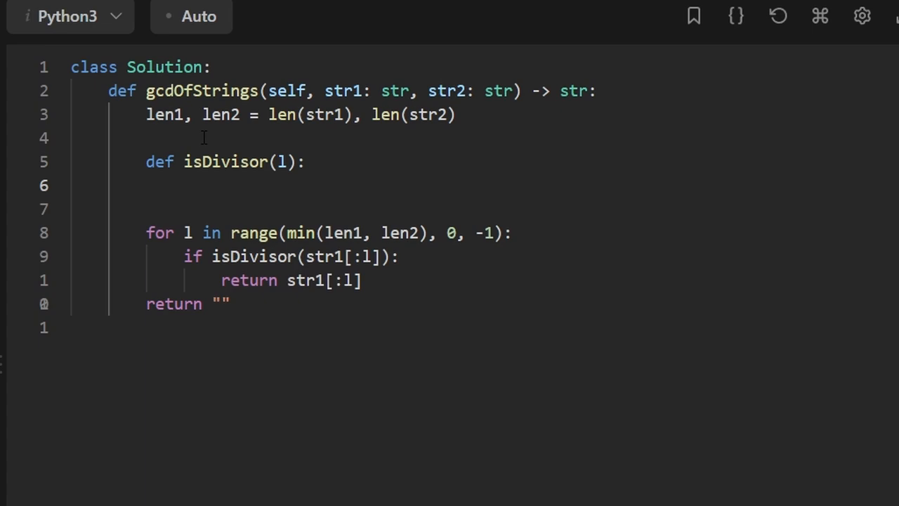
text(if)
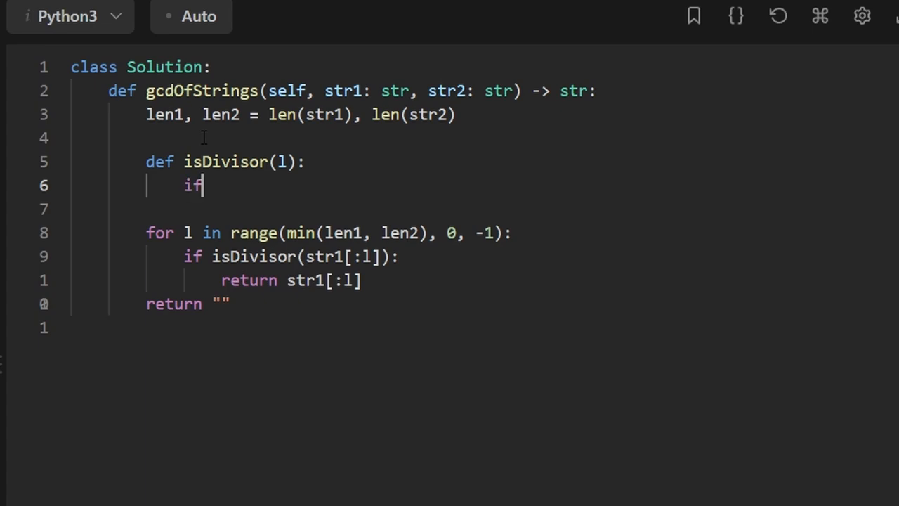
text(" ")
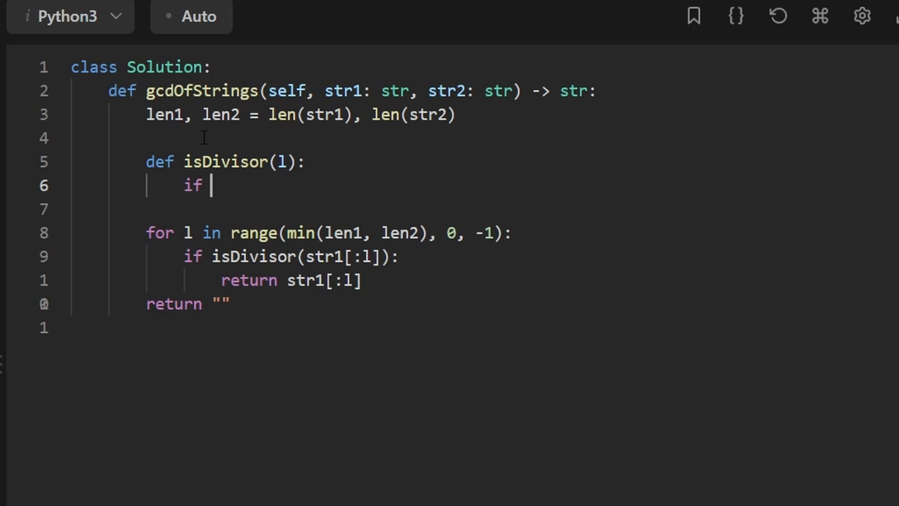
text(len1)
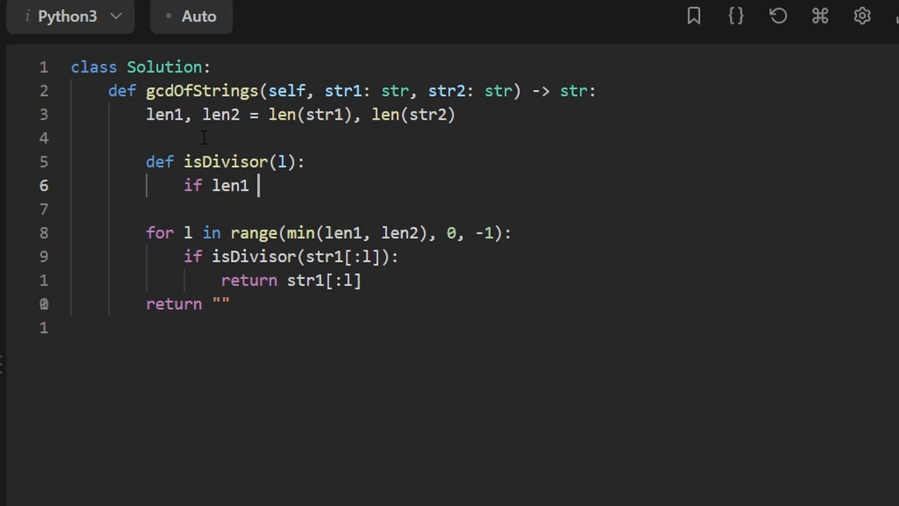
text(% l or len2 % l:)
text(return False)
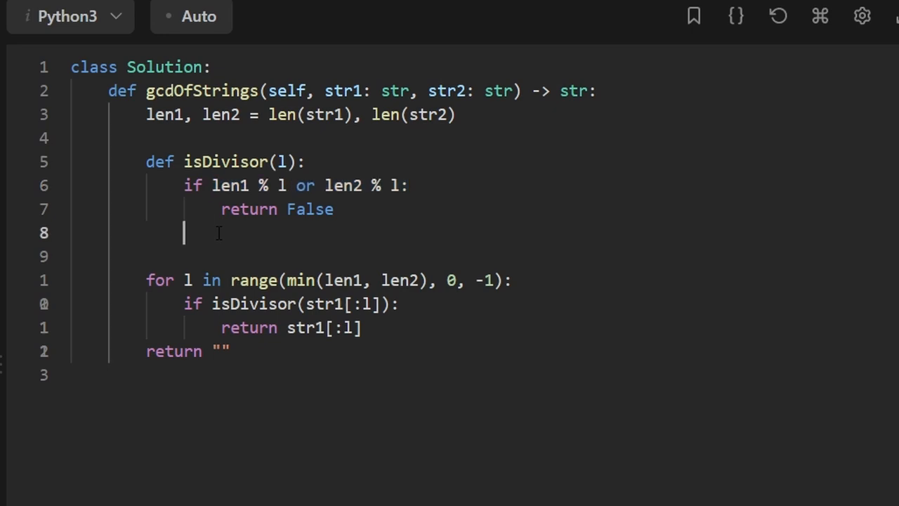
- Compute f1, f2 = len1 // l, len2 // l inside isDivisor
text(f)
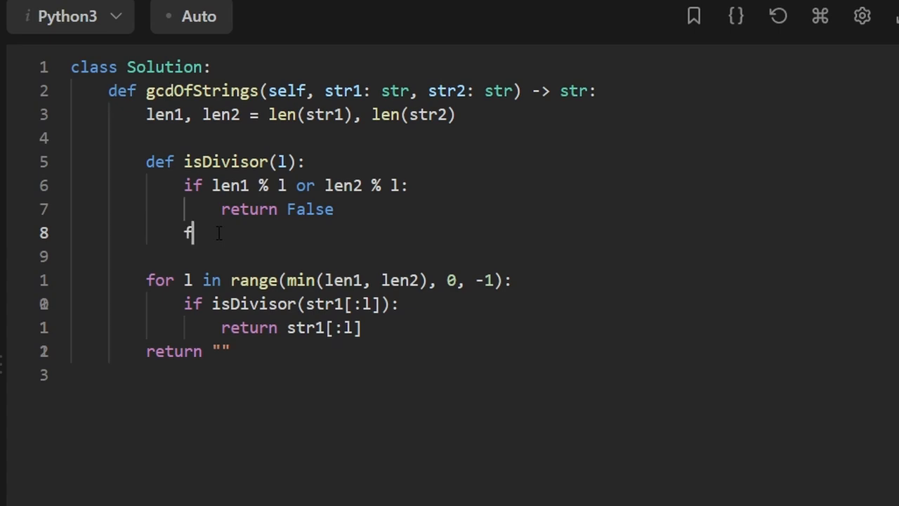
text(1, f2)
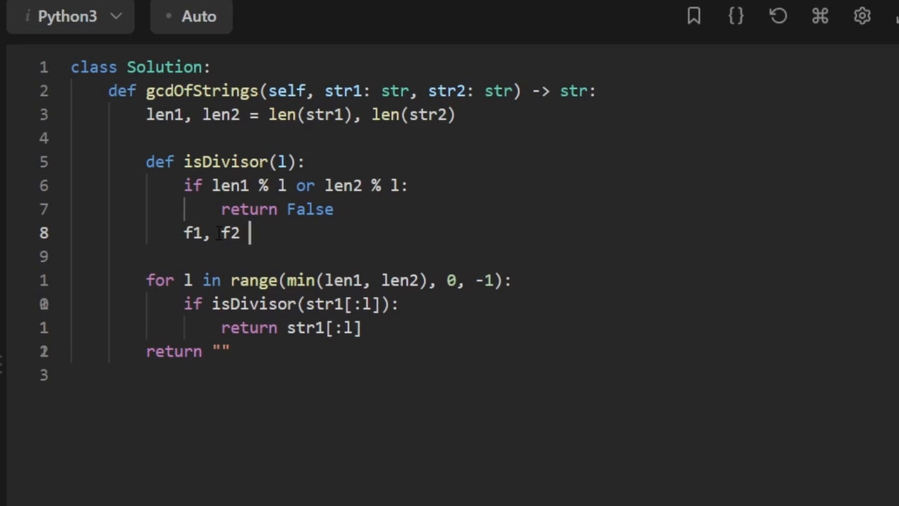
text(=)
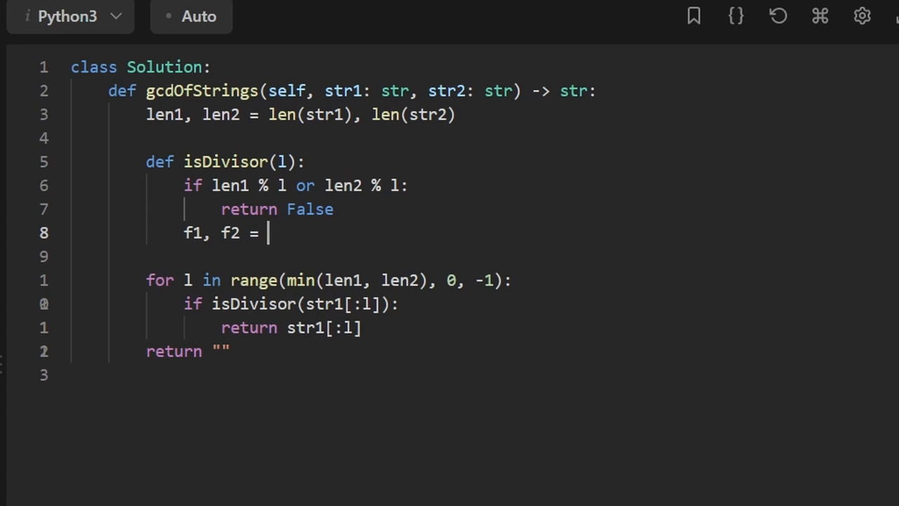
text(len1)
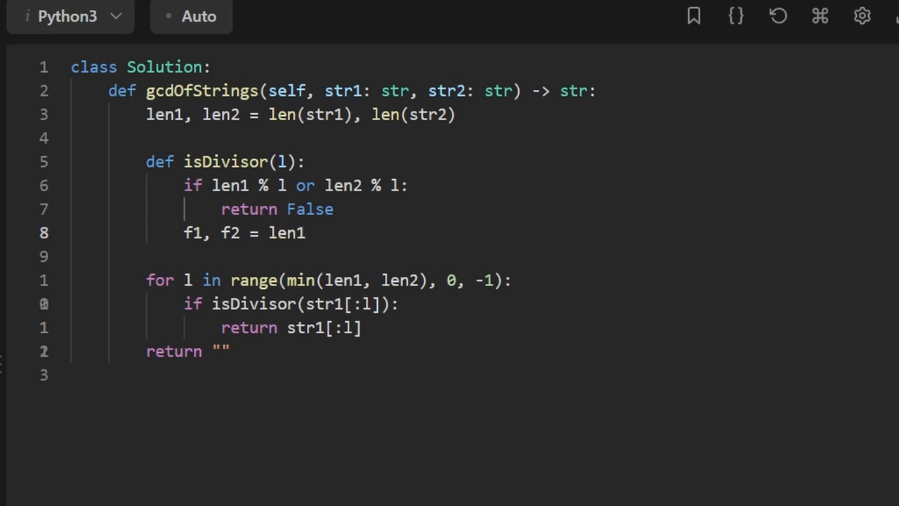
text(//)
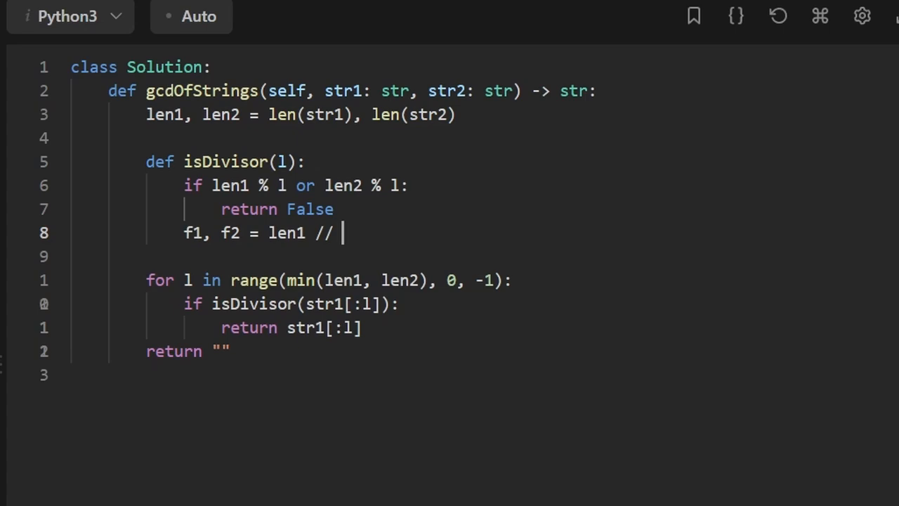
text(l, l)
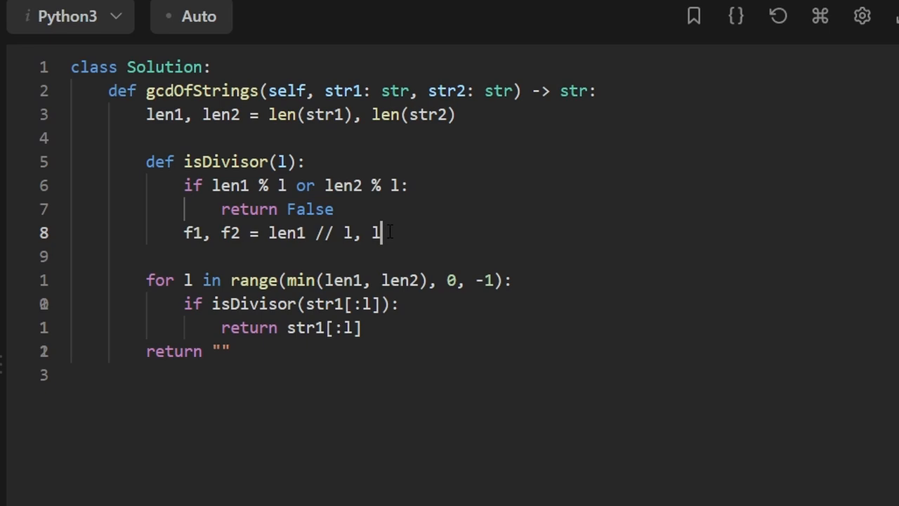
text(en2)
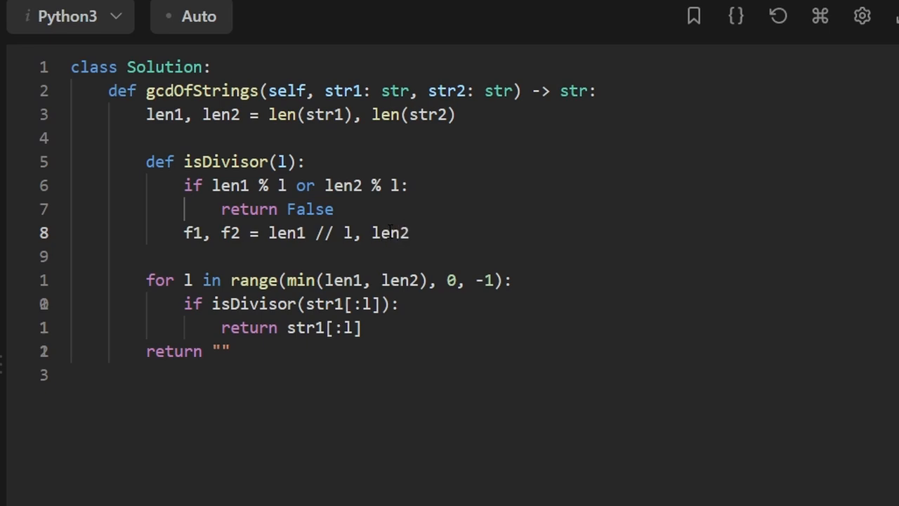
text(// l)
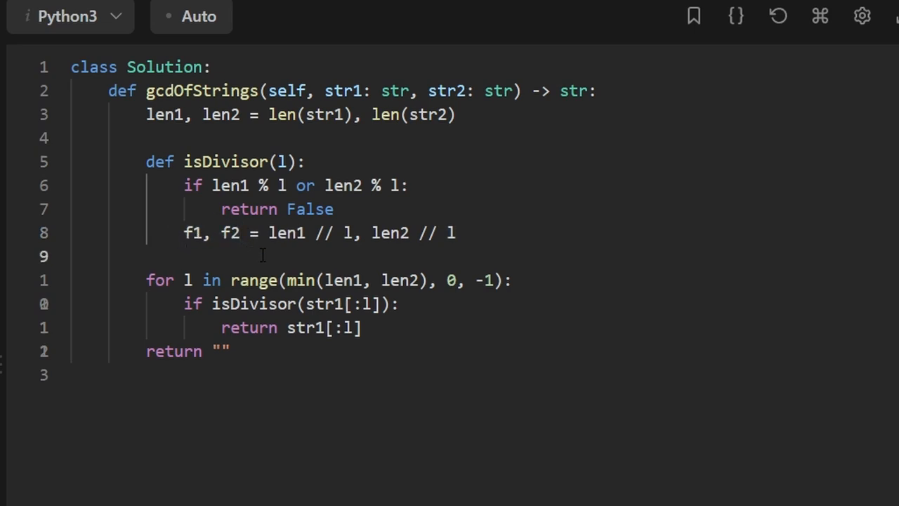
- Return whether str1[:l] * f1 == str1 and str1[:l] * f2 == str2
text(str)
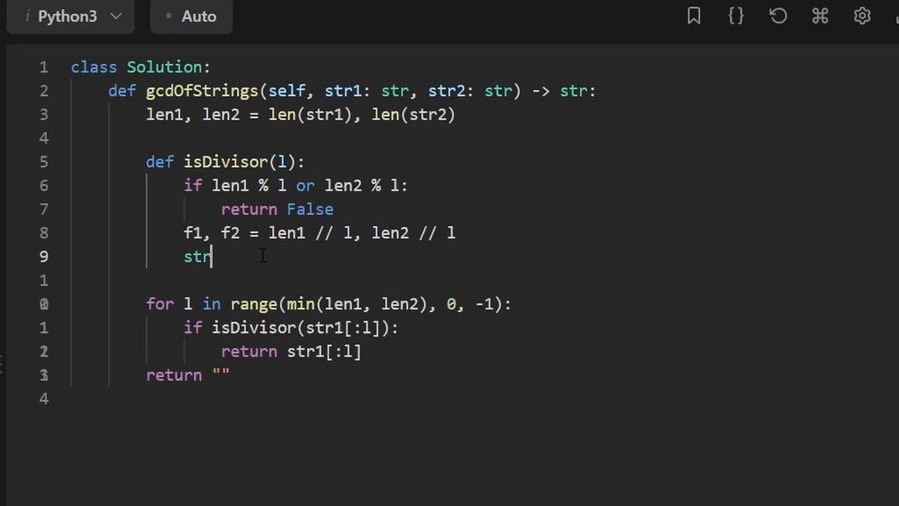
text(1[])
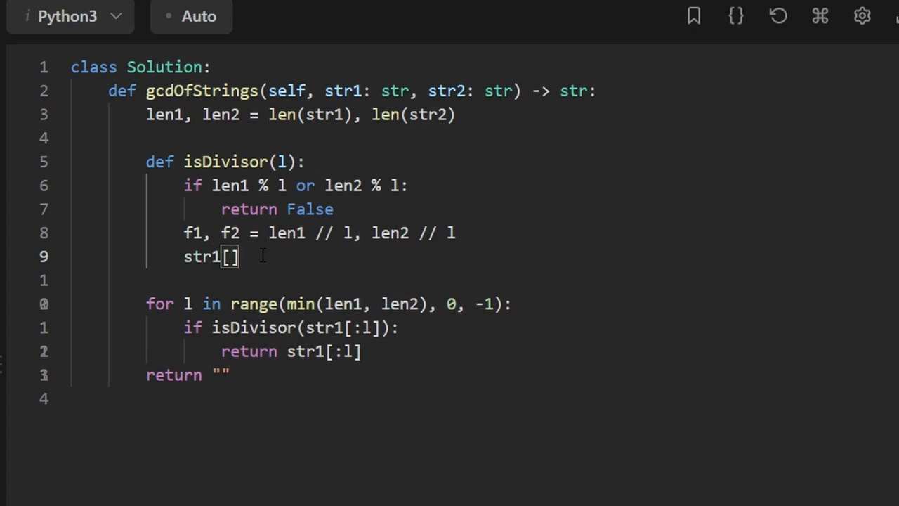
text(:l)
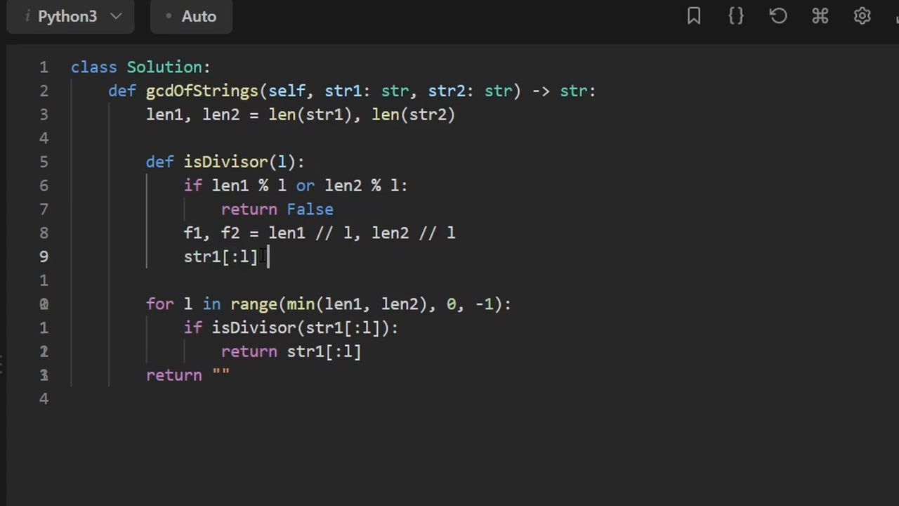
text(* f1 == str1 and)
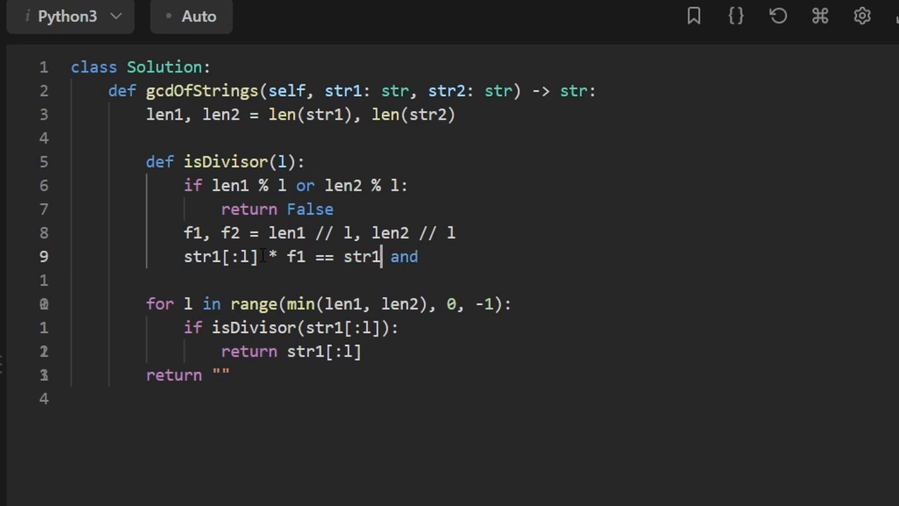
drag(221, 257, 382, 257)
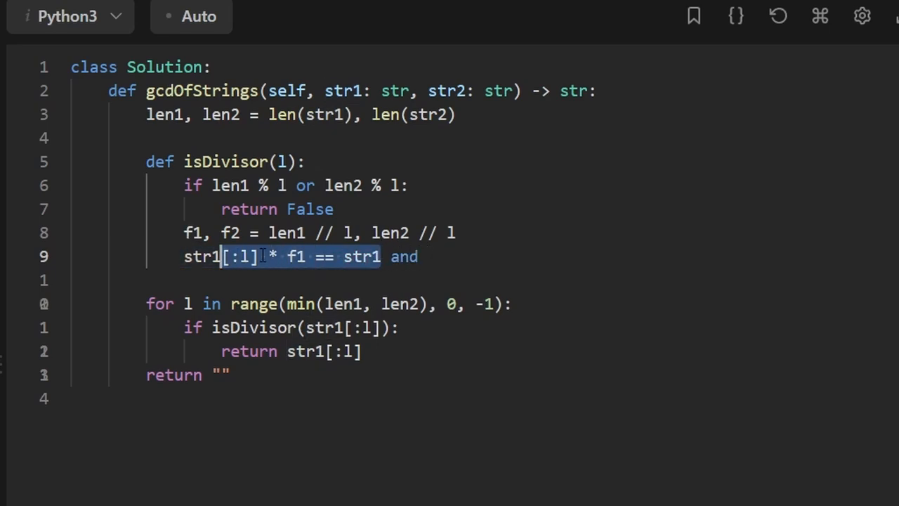
text(str1[:1] * f1 == str1)
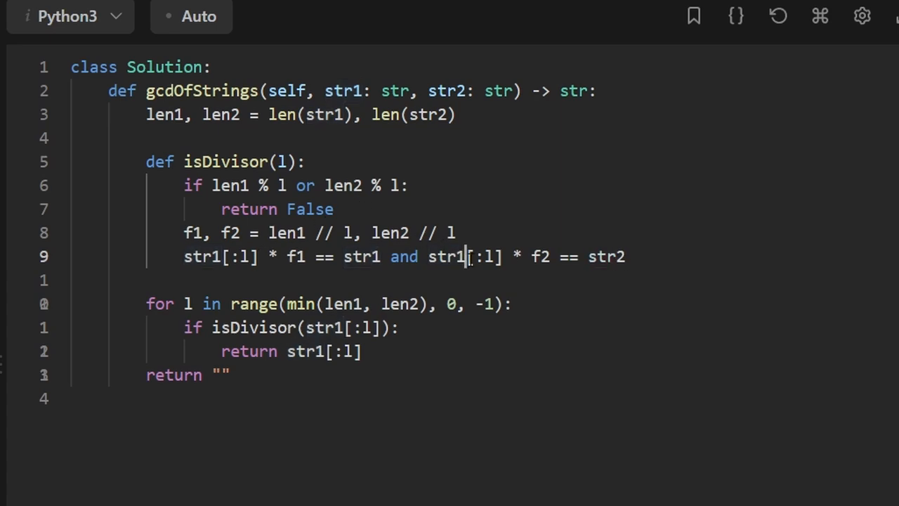
double_click(447, 257)
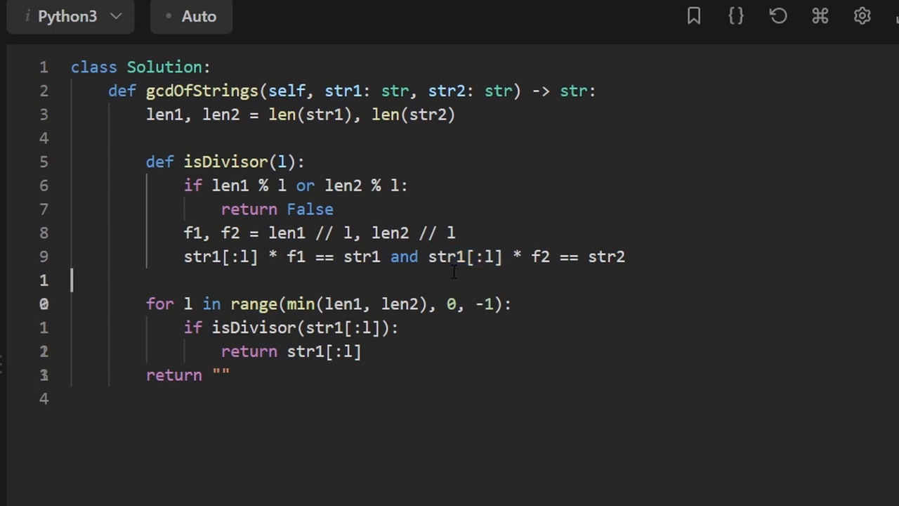
double_click(467, 257)
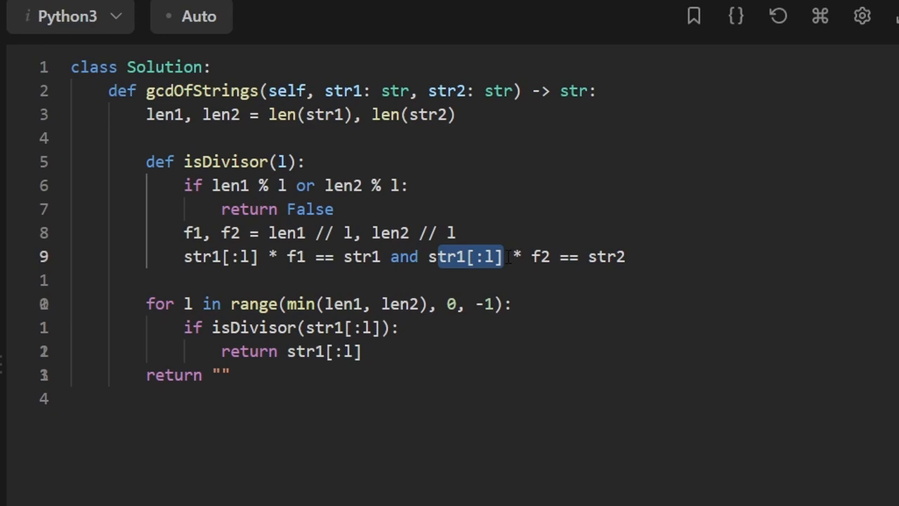
triple_click(404, 256)
text(return )
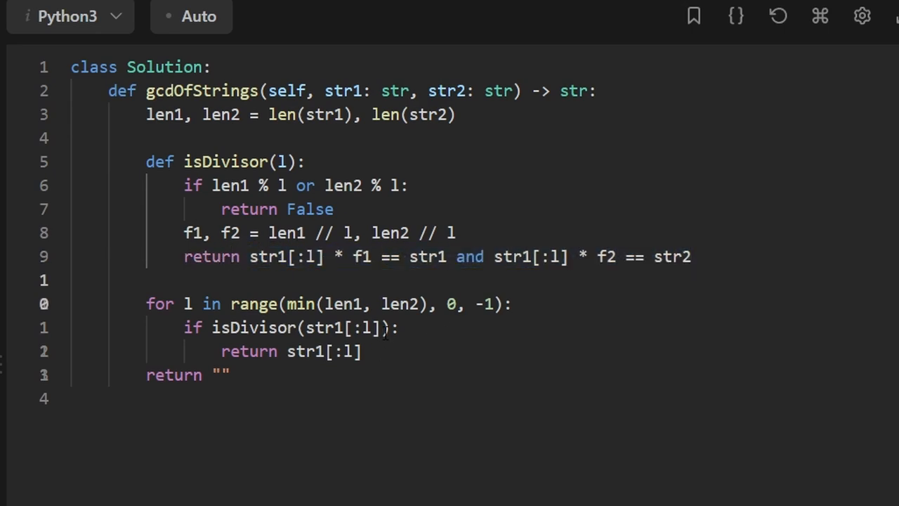
double_click(339, 327)
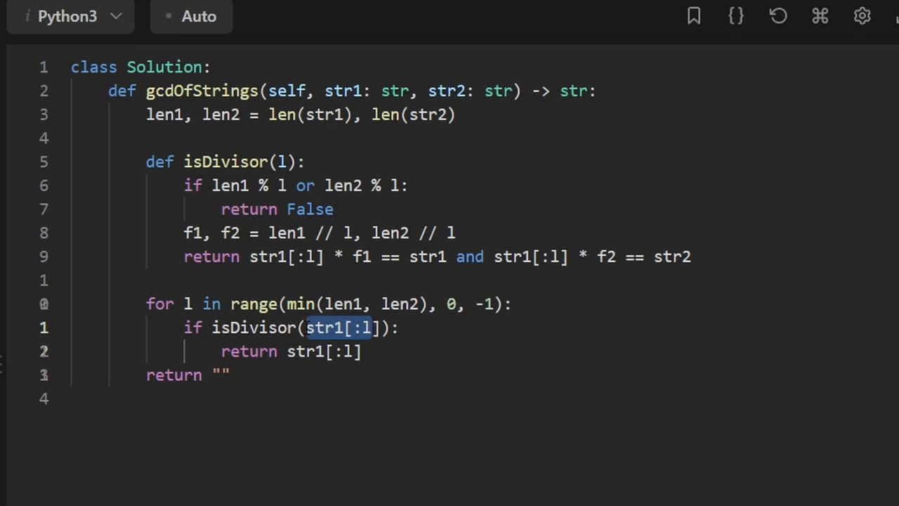